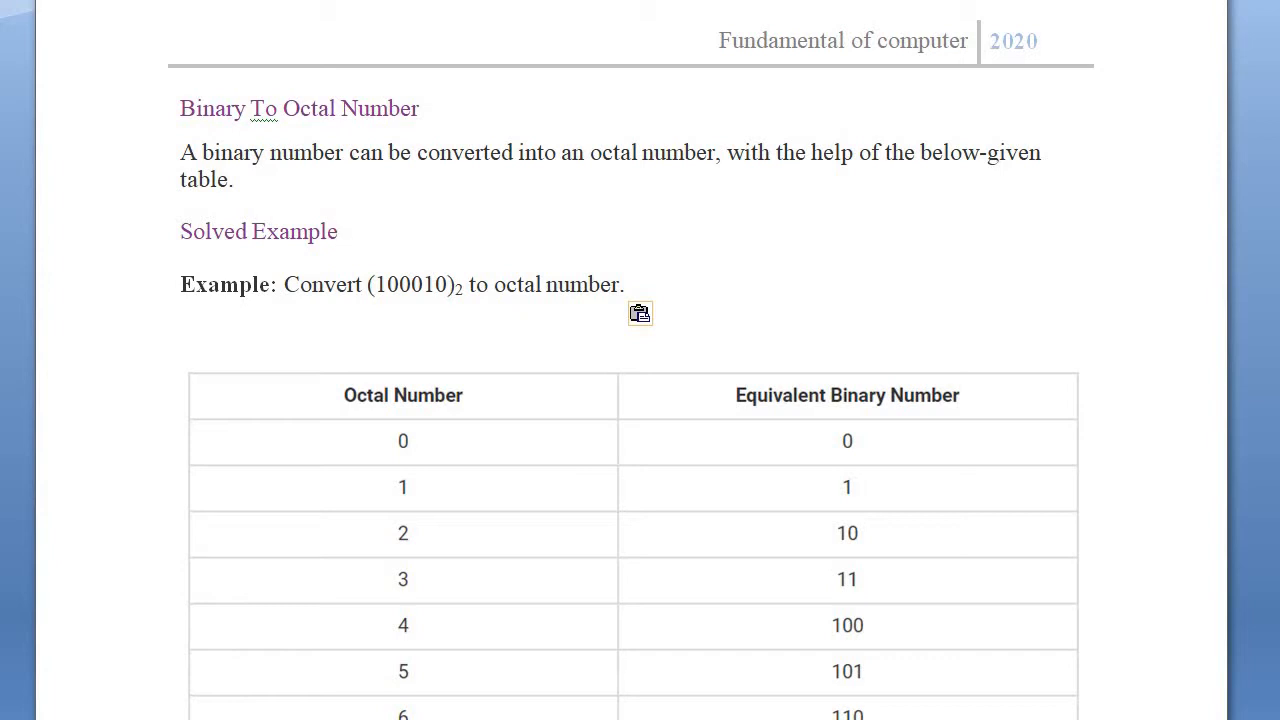
Move down through the document to reach the Solution heading area
left_click(492, 284)
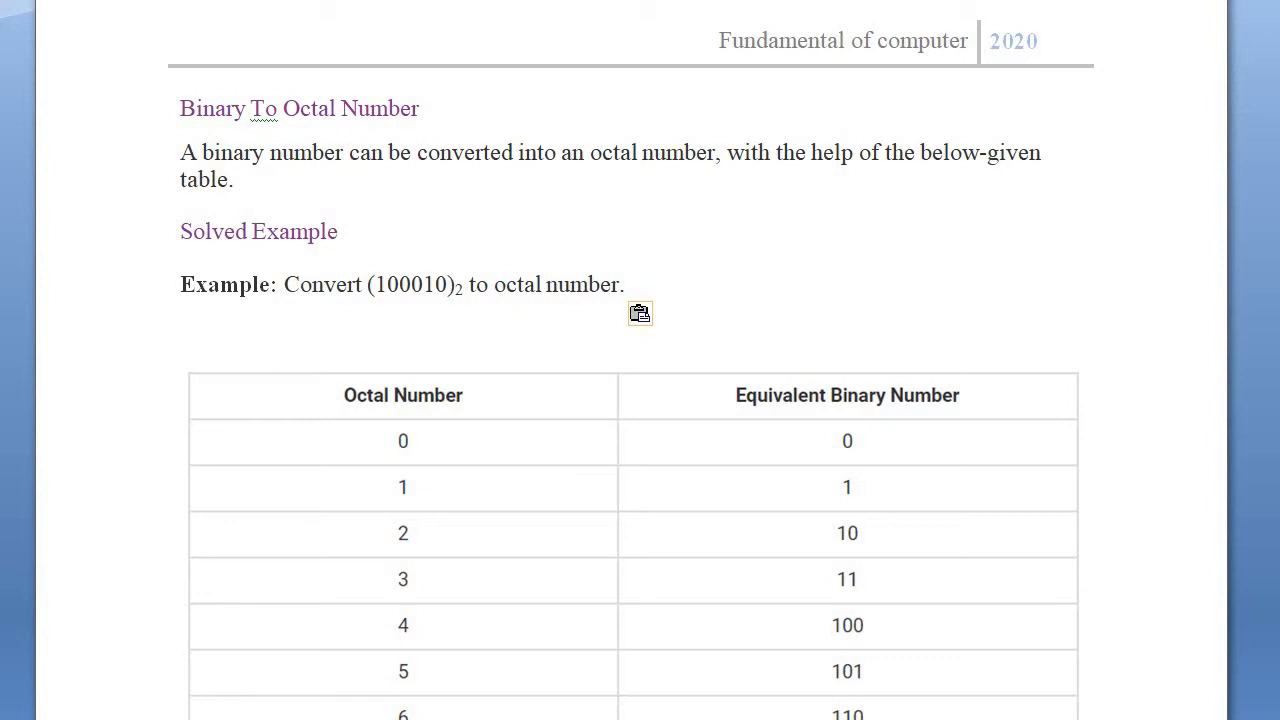
left_click(622, 284)
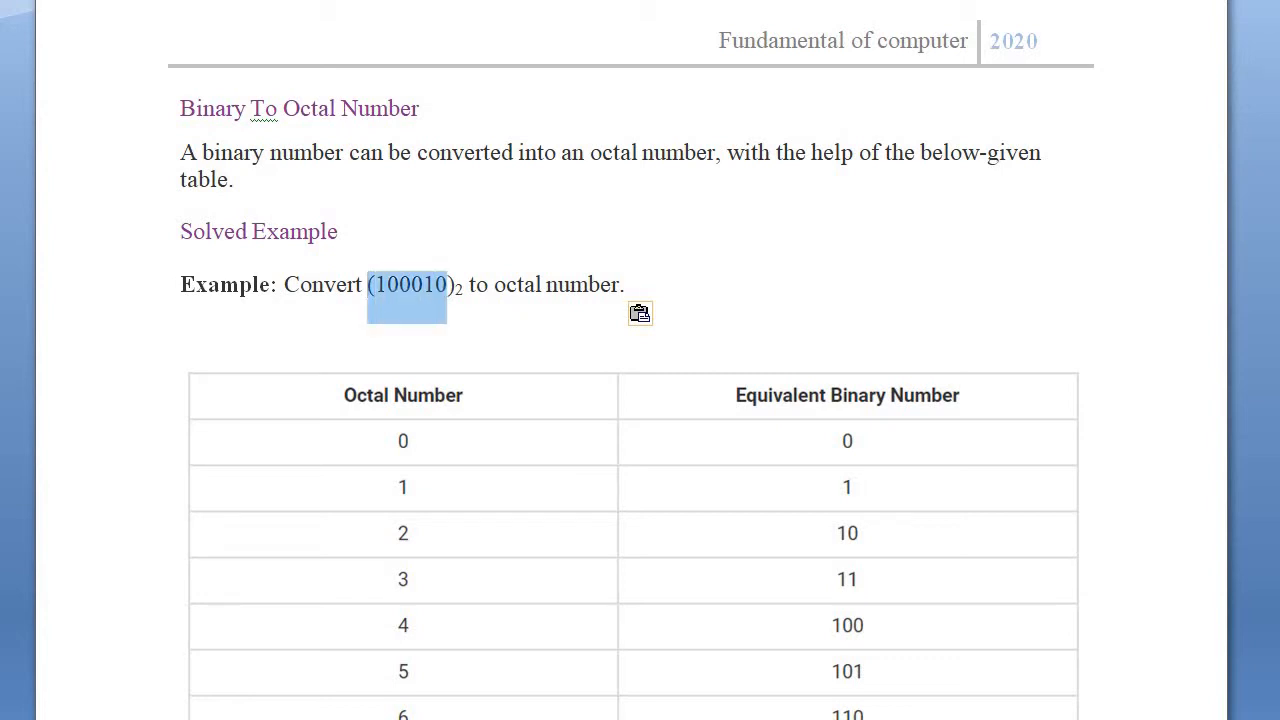
left_click(452, 284)
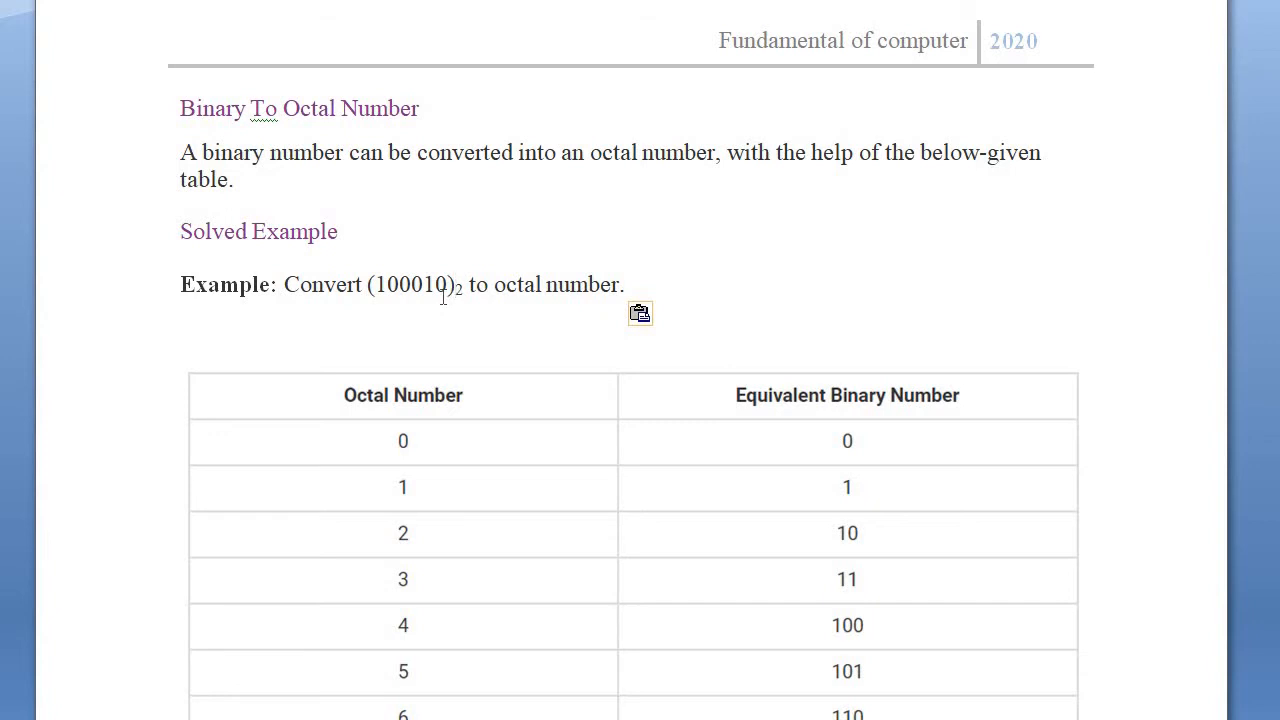
scroll("down", 3)
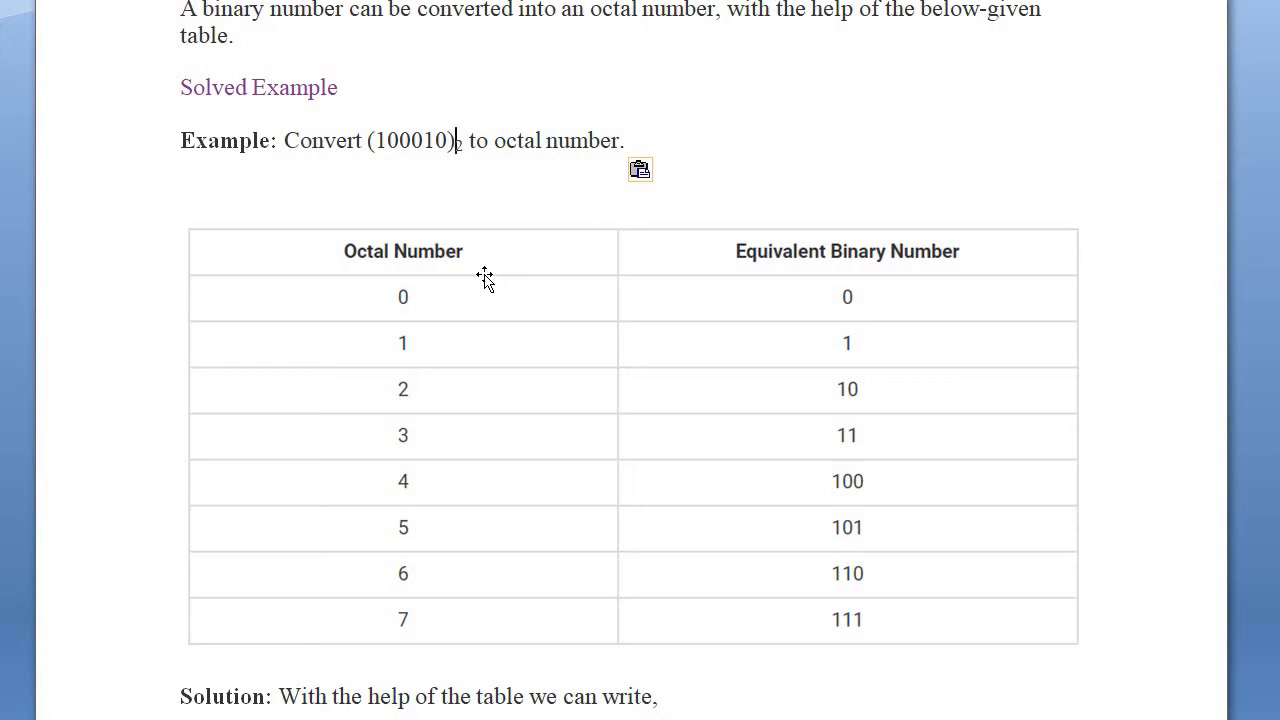
mouse_move(598, 282)
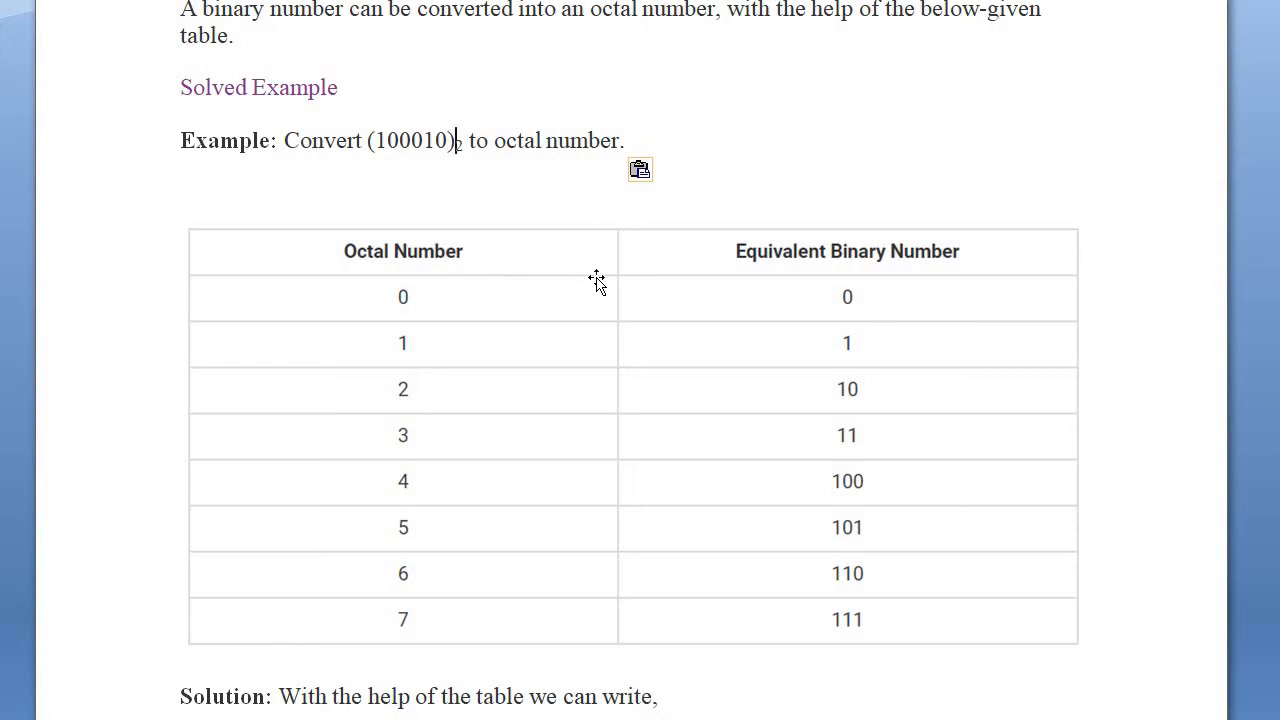
mouse_move(372, 308)
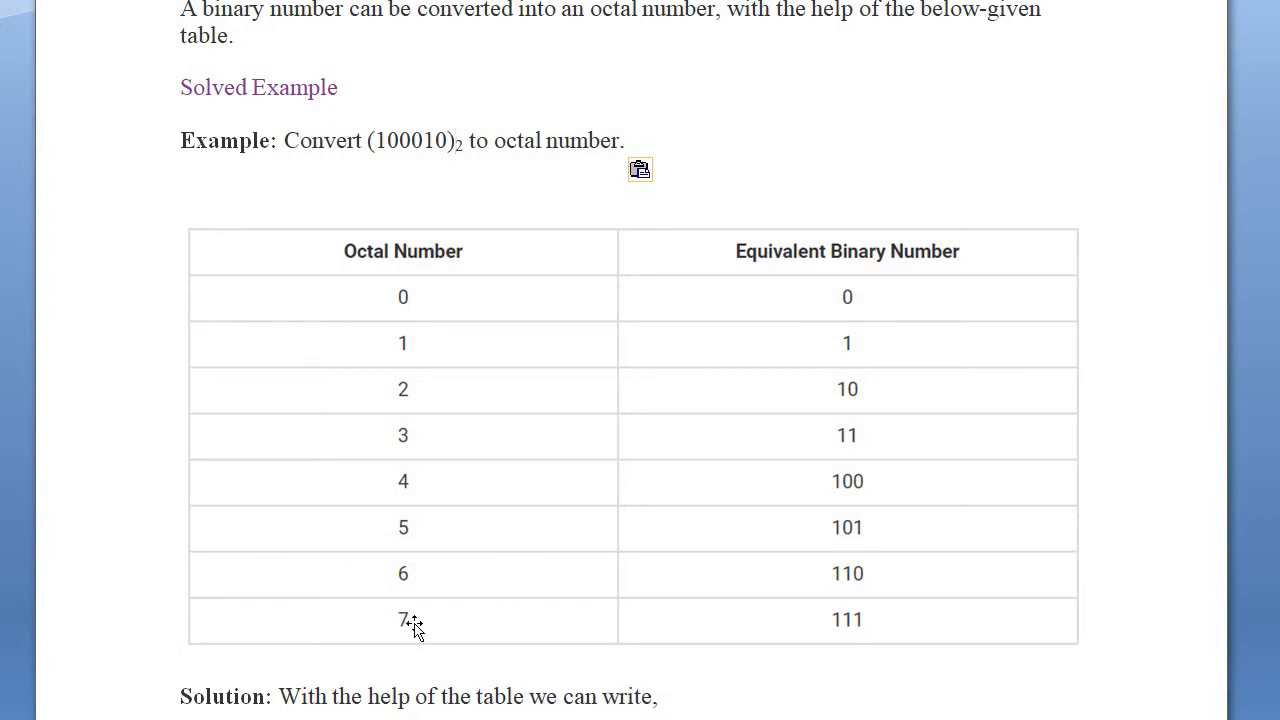
mouse_move(928, 612)
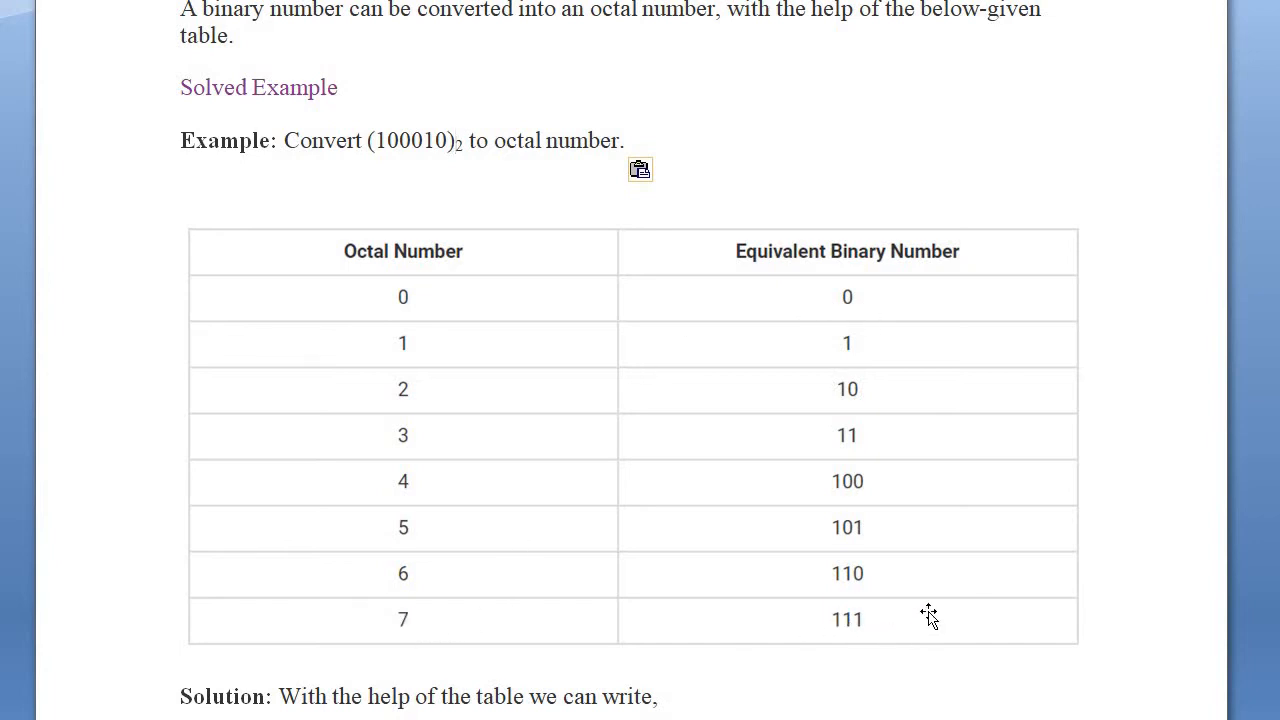
mouse_move(920, 616)
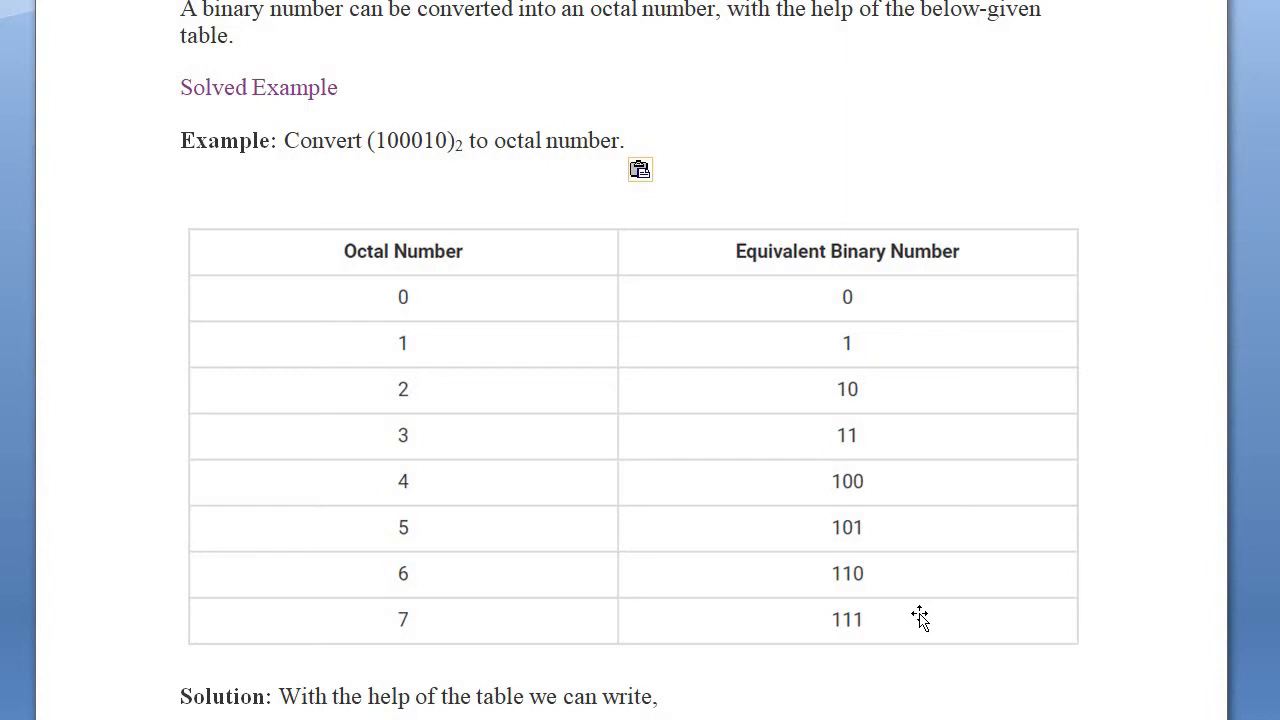
mouse_move(872, 364)
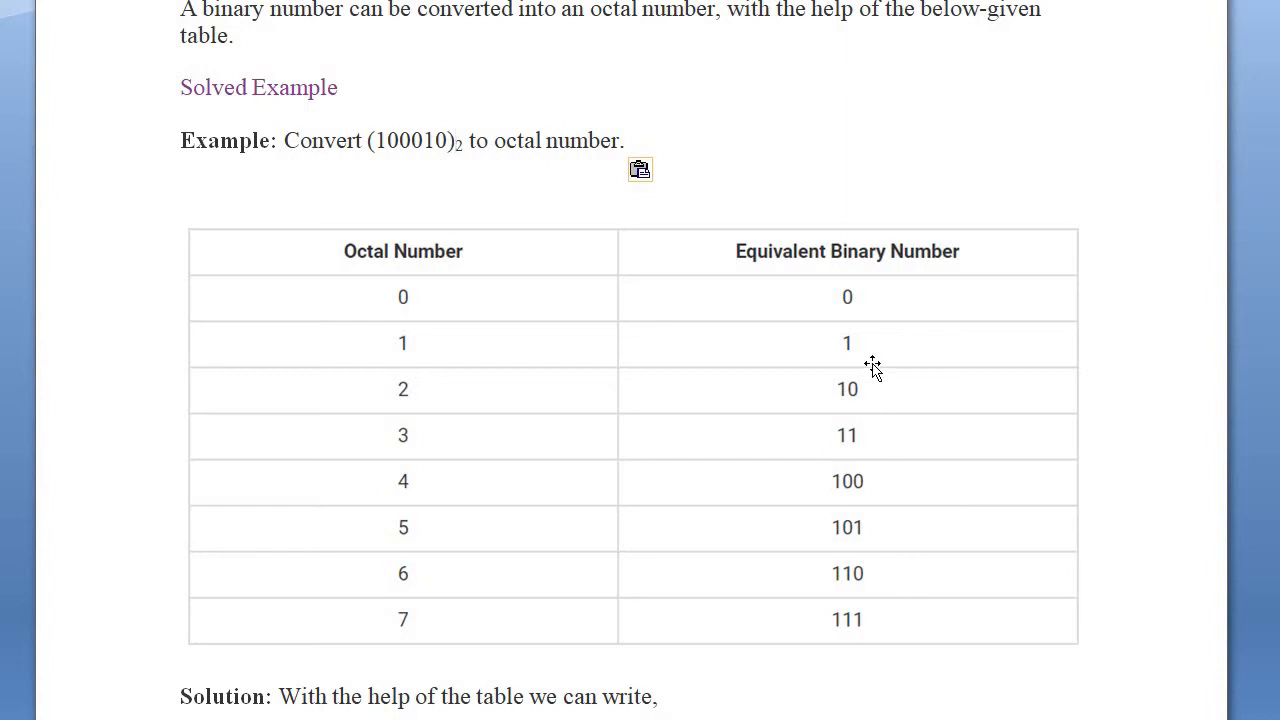
left_click(456, 140)
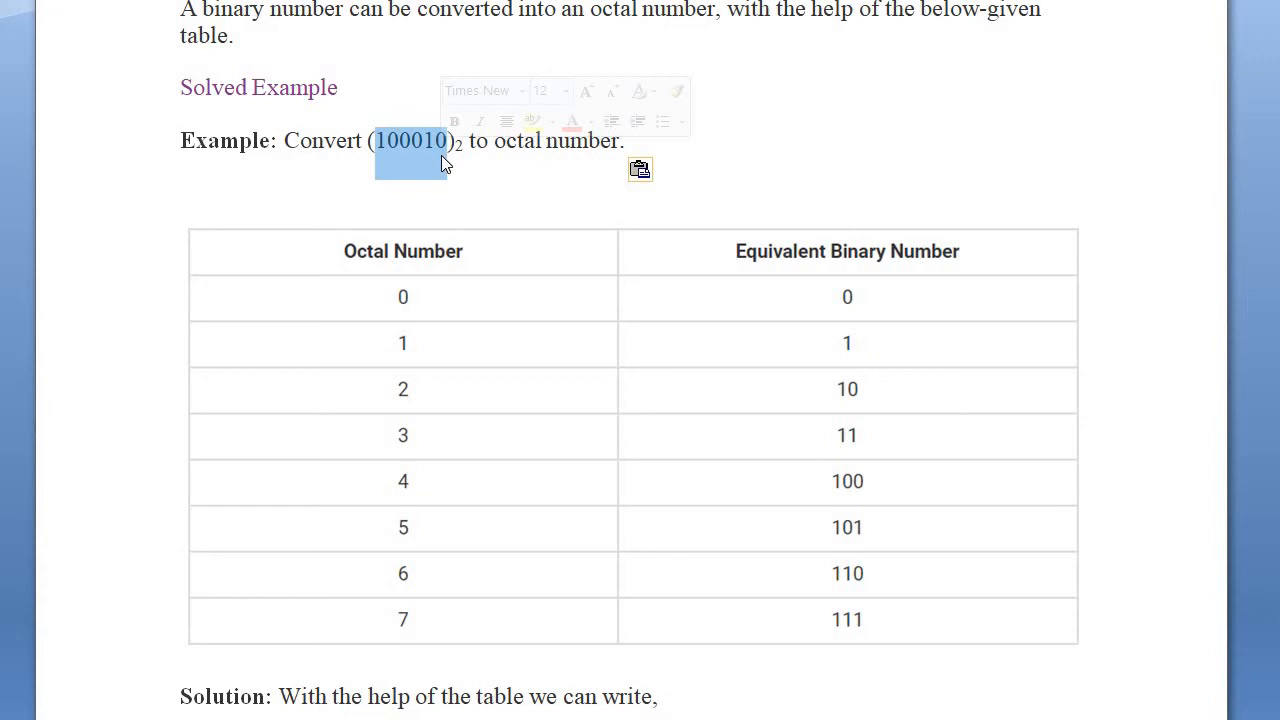
left_click(448, 140)
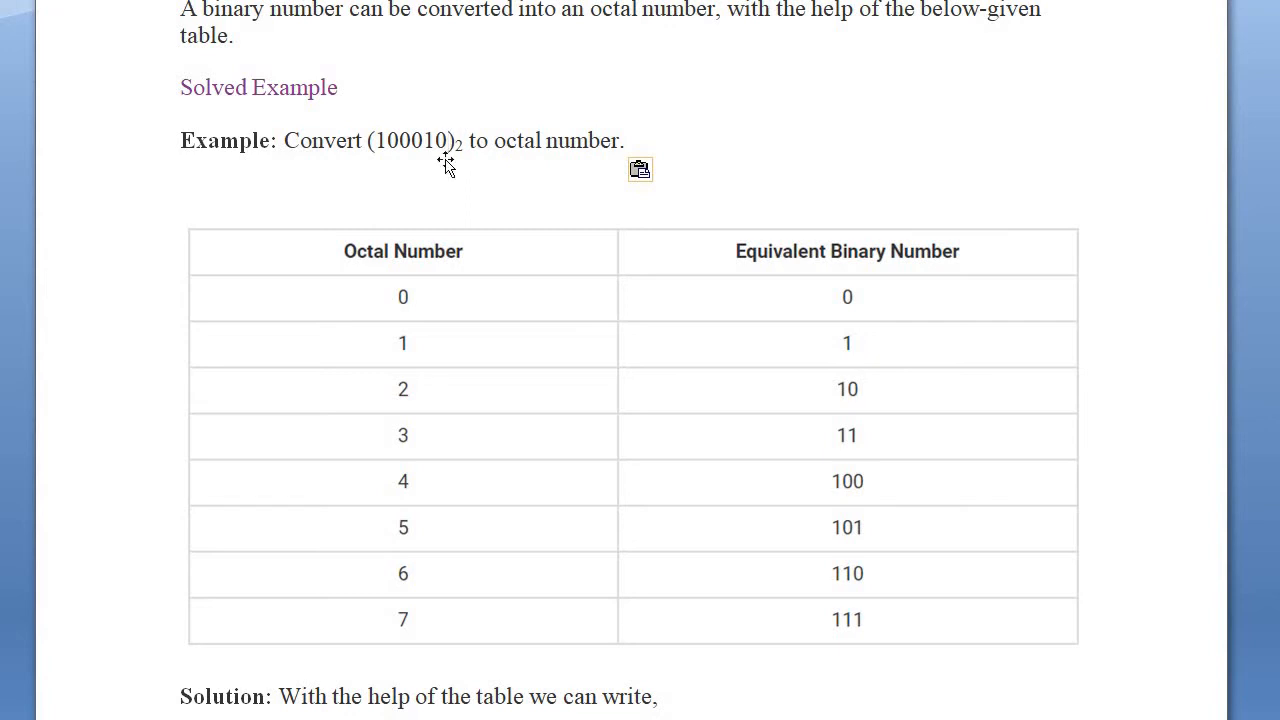
scroll("down", 3)
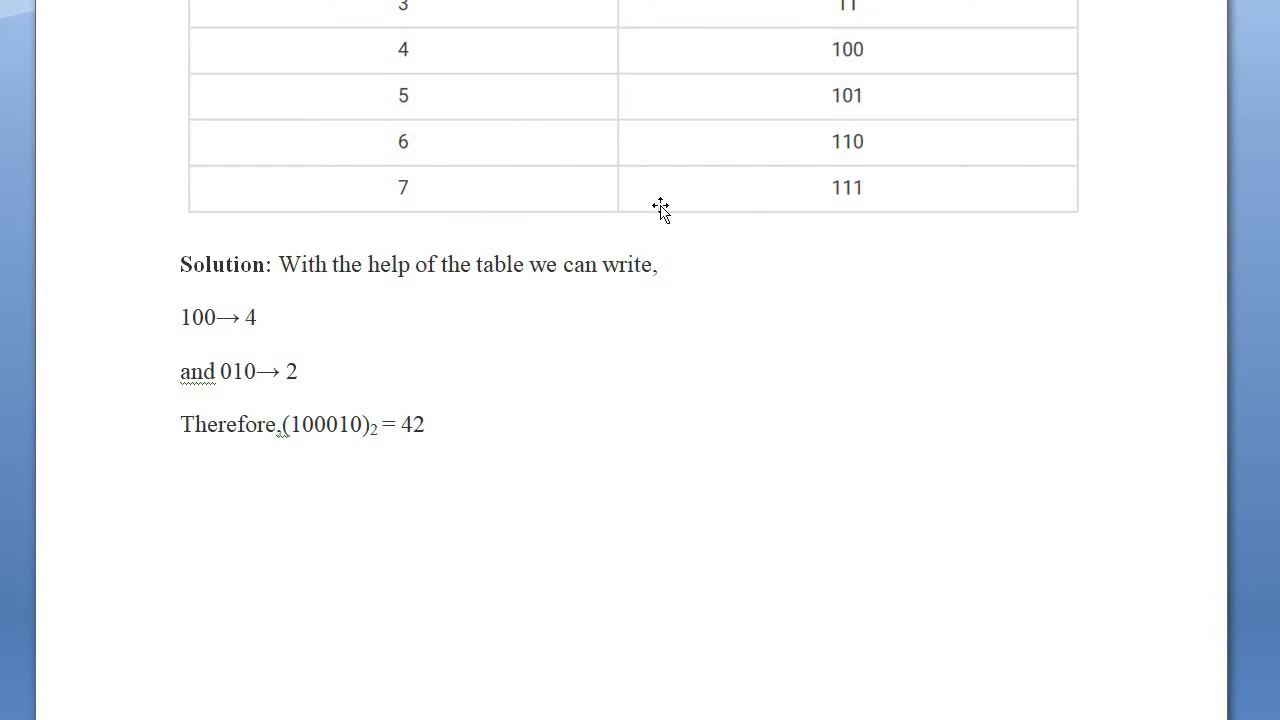
mouse_move(804, 234)
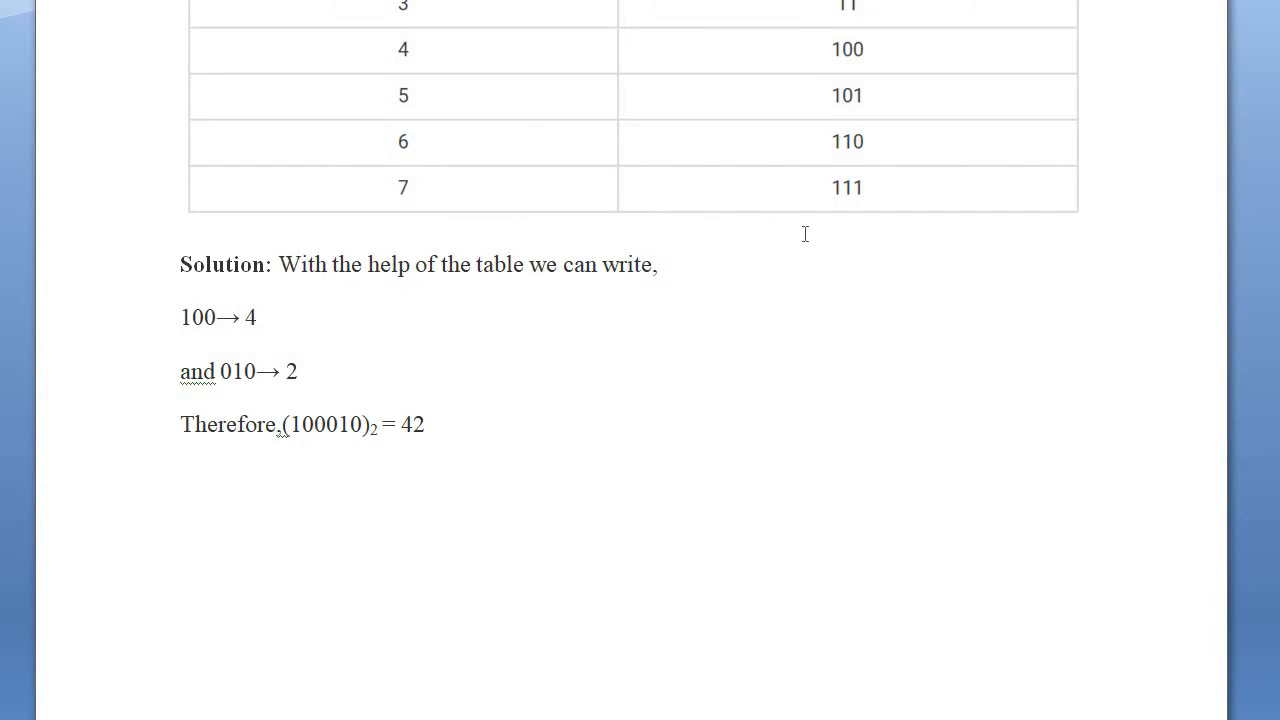
scroll("down", 3)
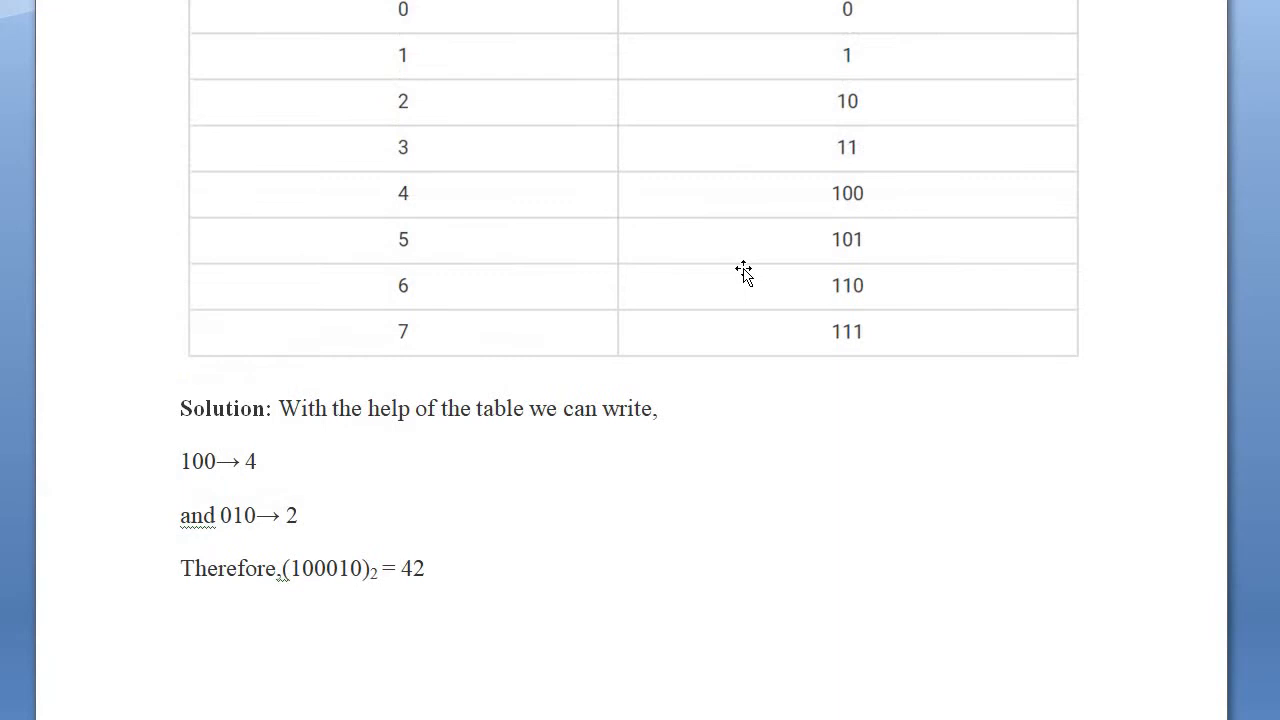
Write the binary number as spaced digits '1 0 0 0 1 0' under the Solution heading
left_click(660, 408)
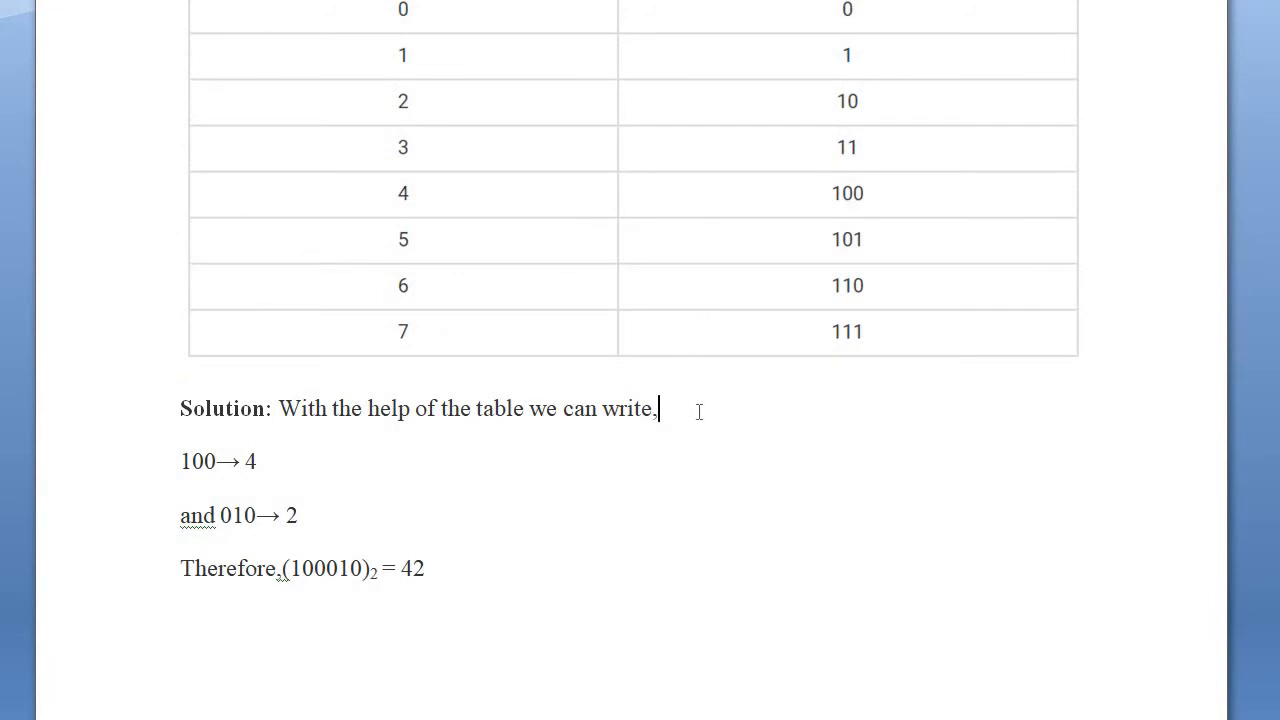
type("1 0 0")
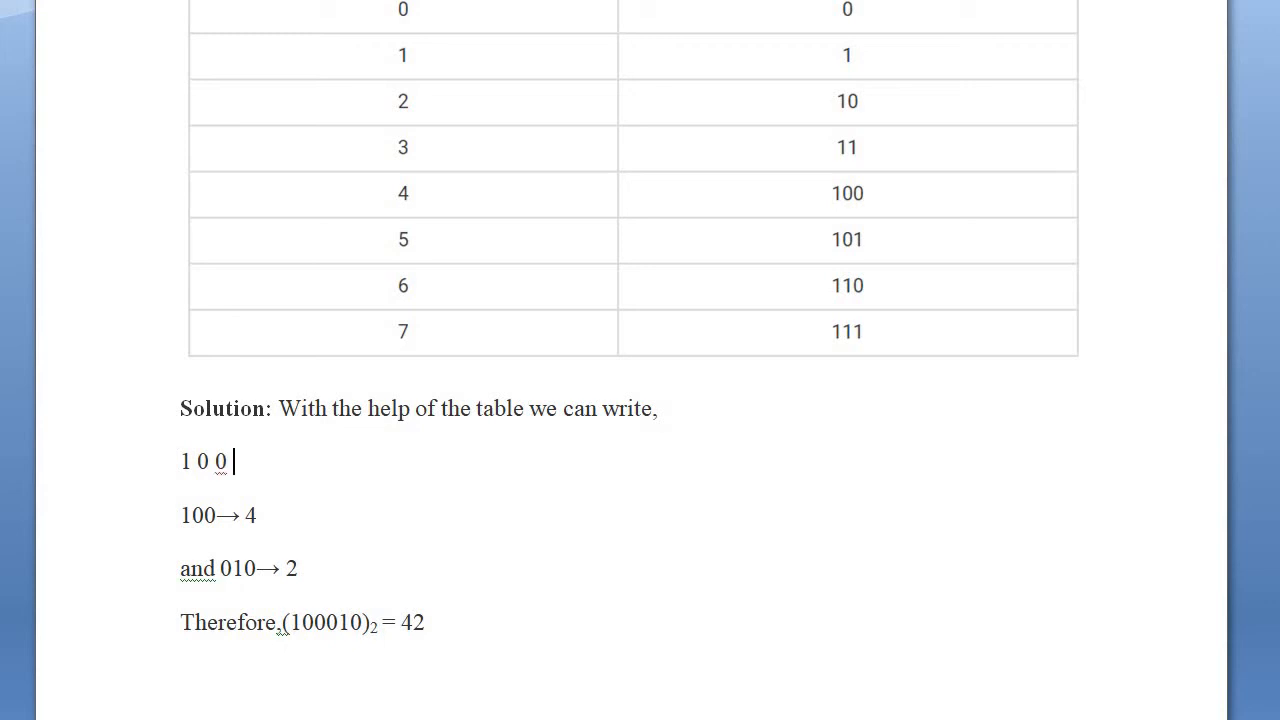
type("01")
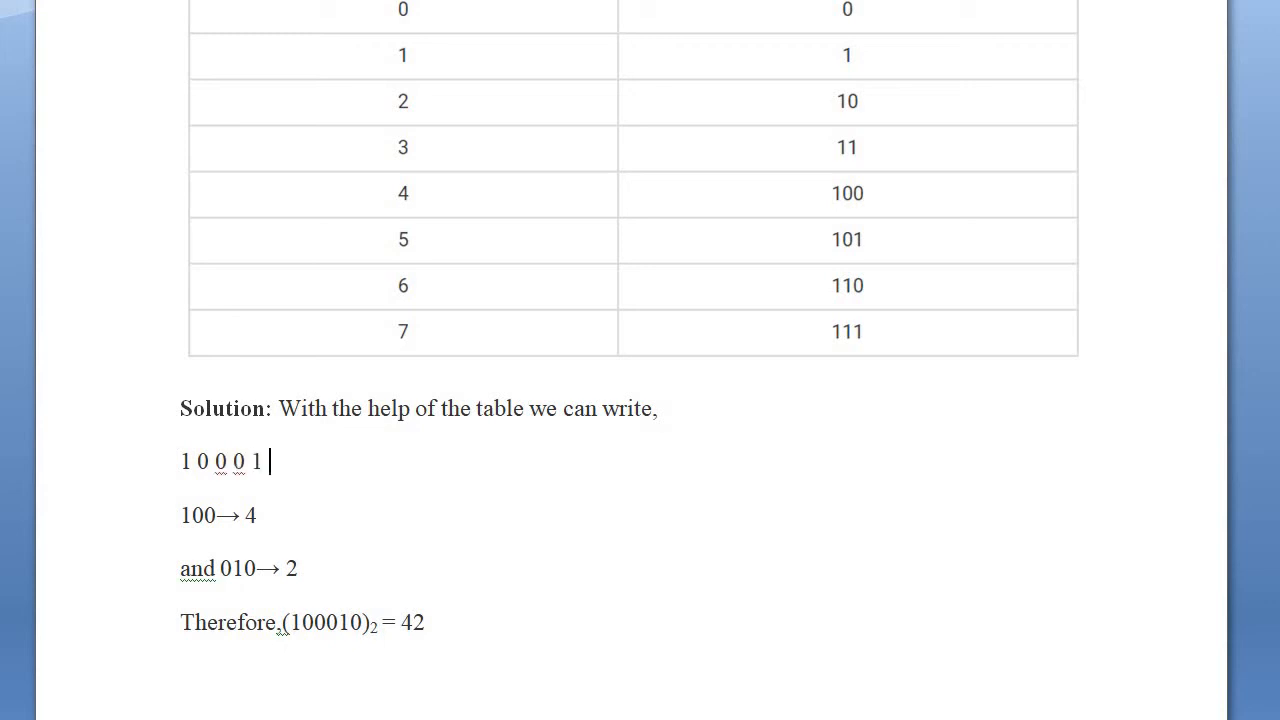
type("0")
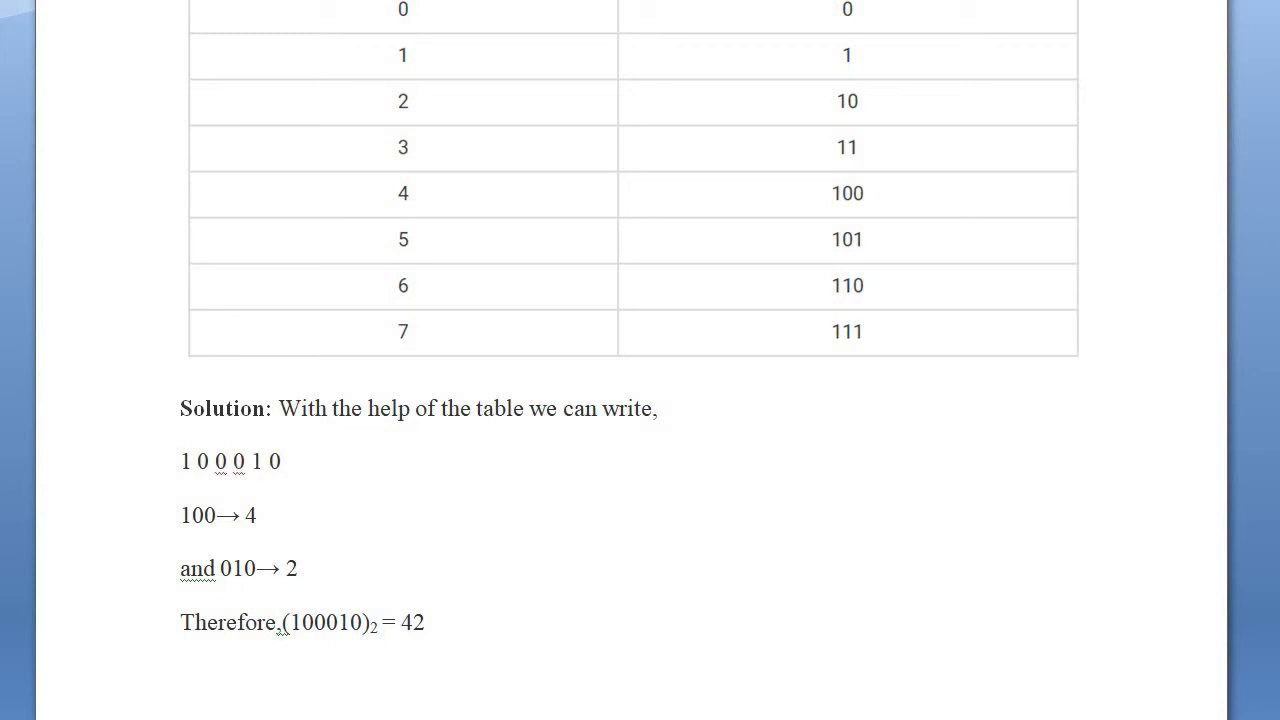
left_click_drag(200, 460, 284, 460)
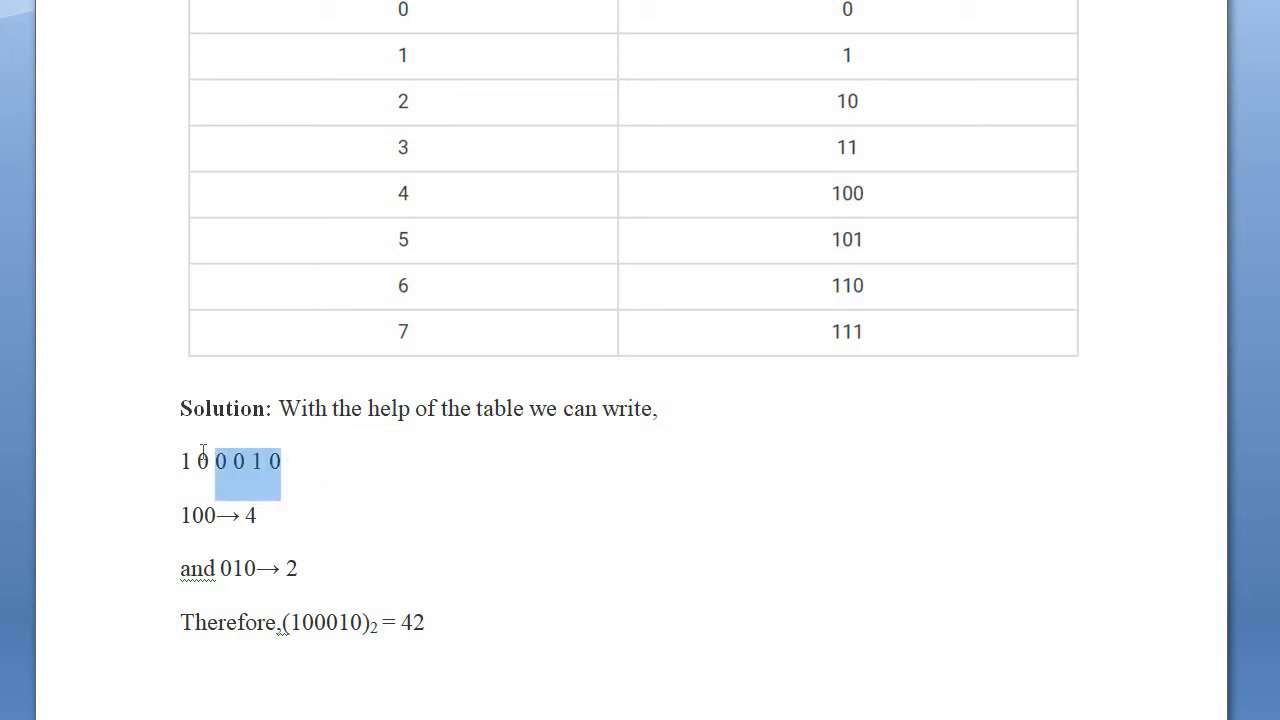
left_click(330, 478)
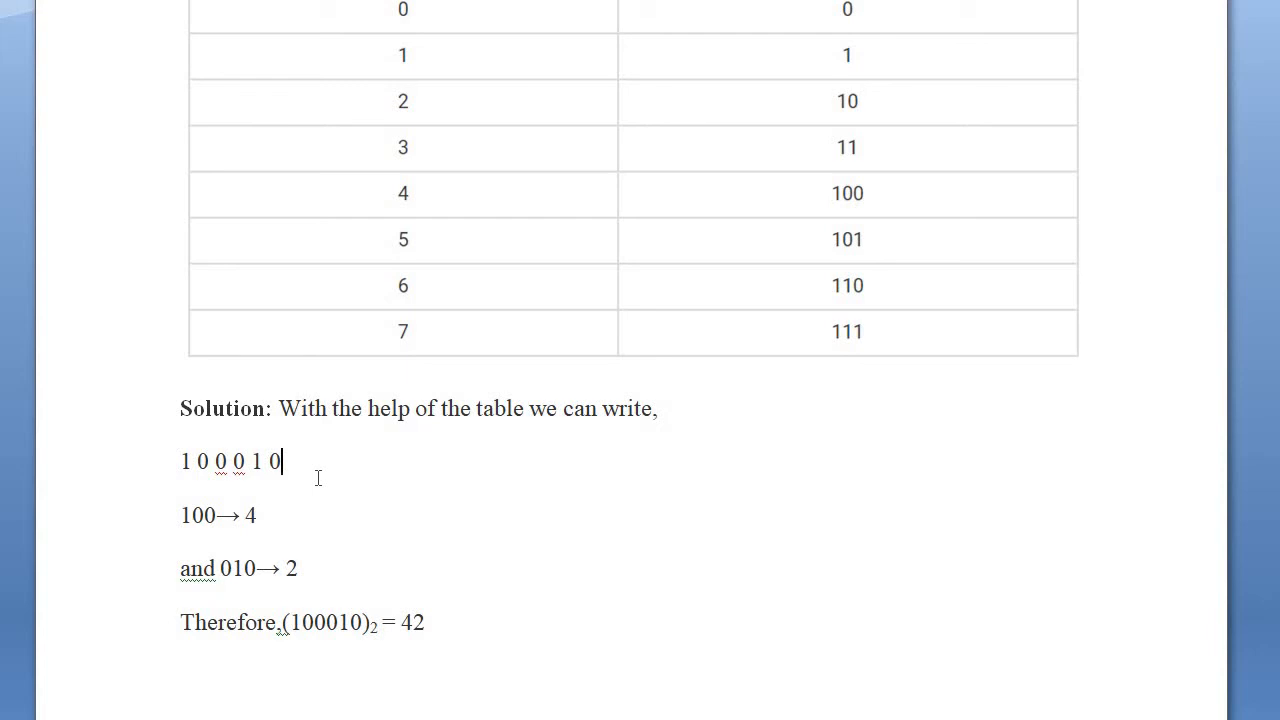
mouse_move(208, 152)
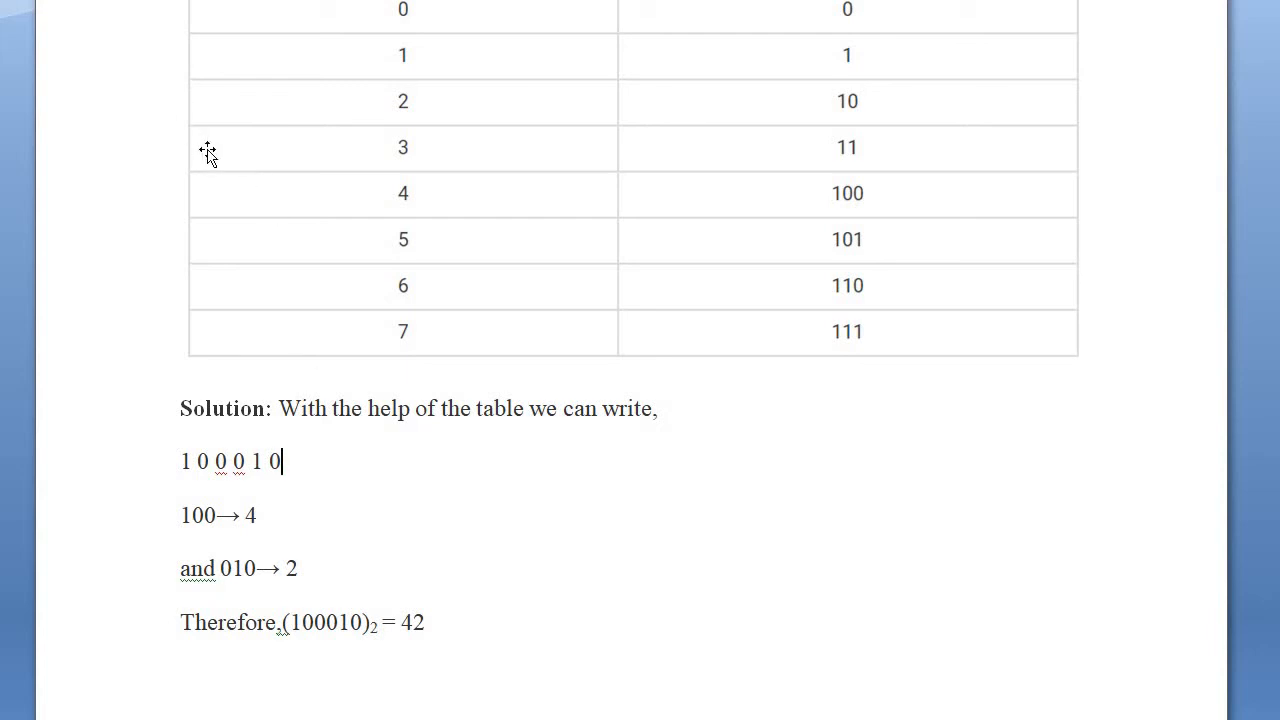
mouse_move(212, 242)
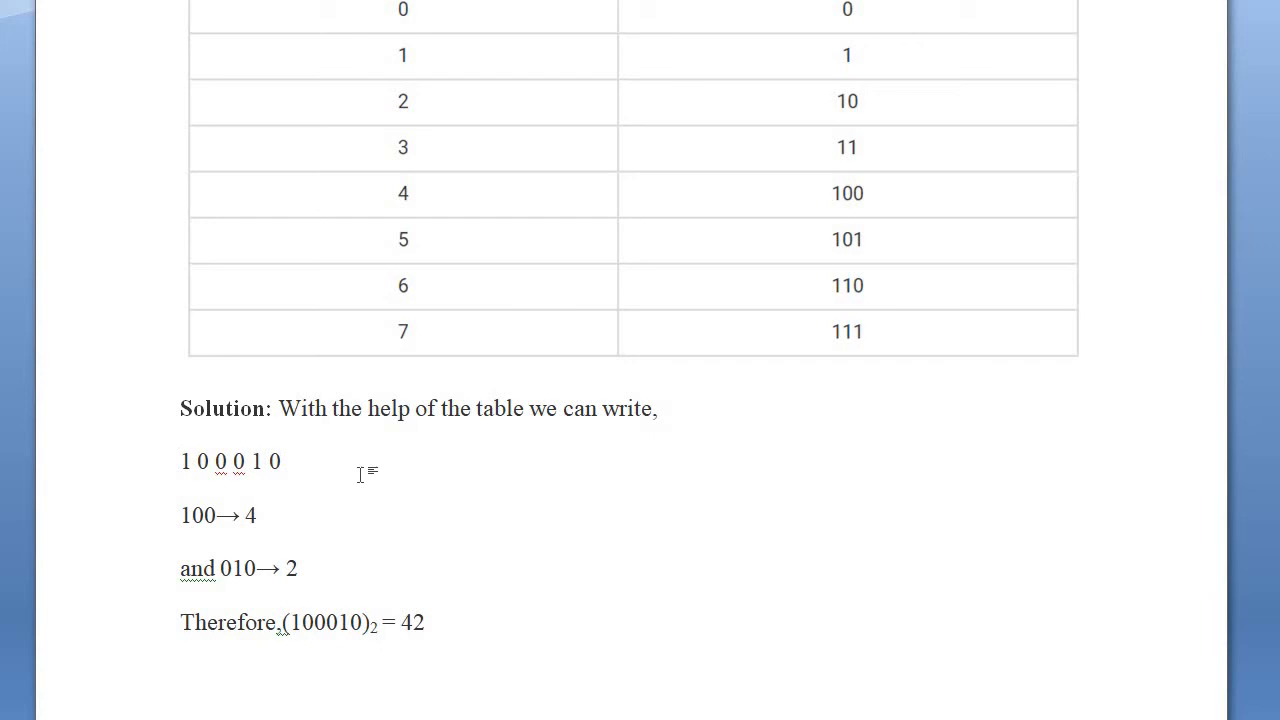
mouse_move(364, 472)
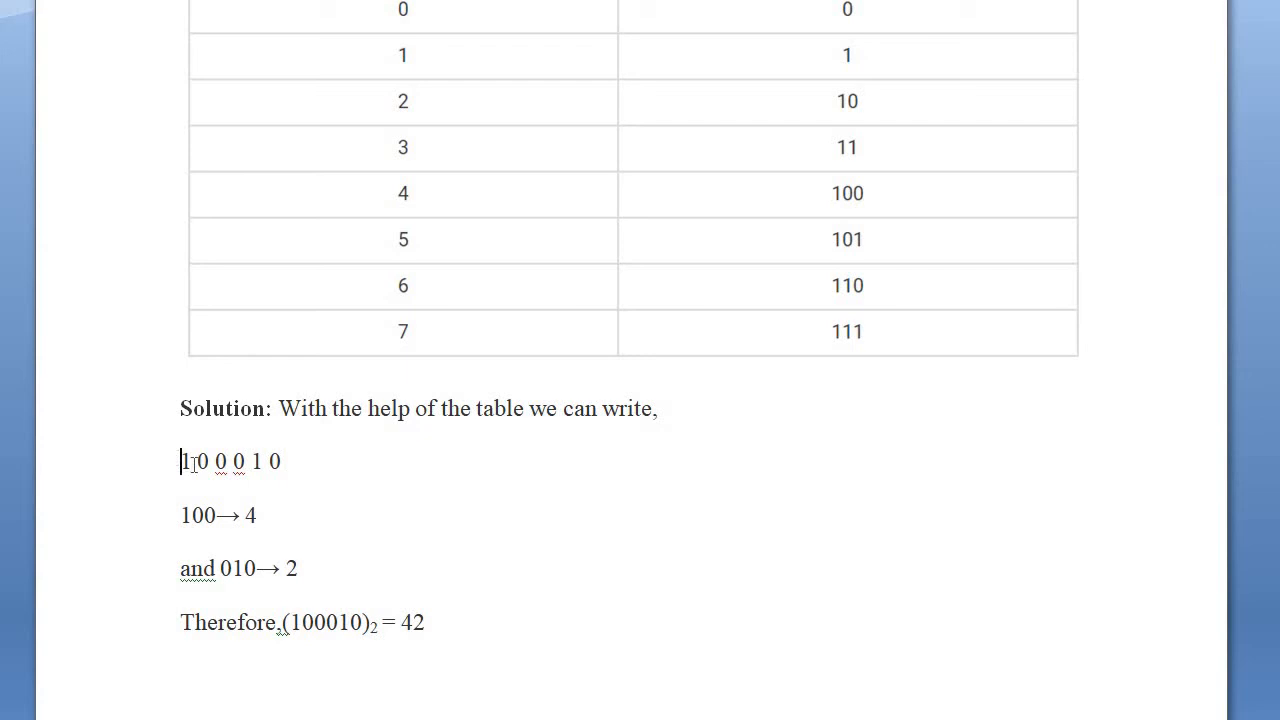
Colour the group '1 0 0' blue and the group '0 1 0' red to mark the two triplets
left_click_drag(180, 460, 232, 460)
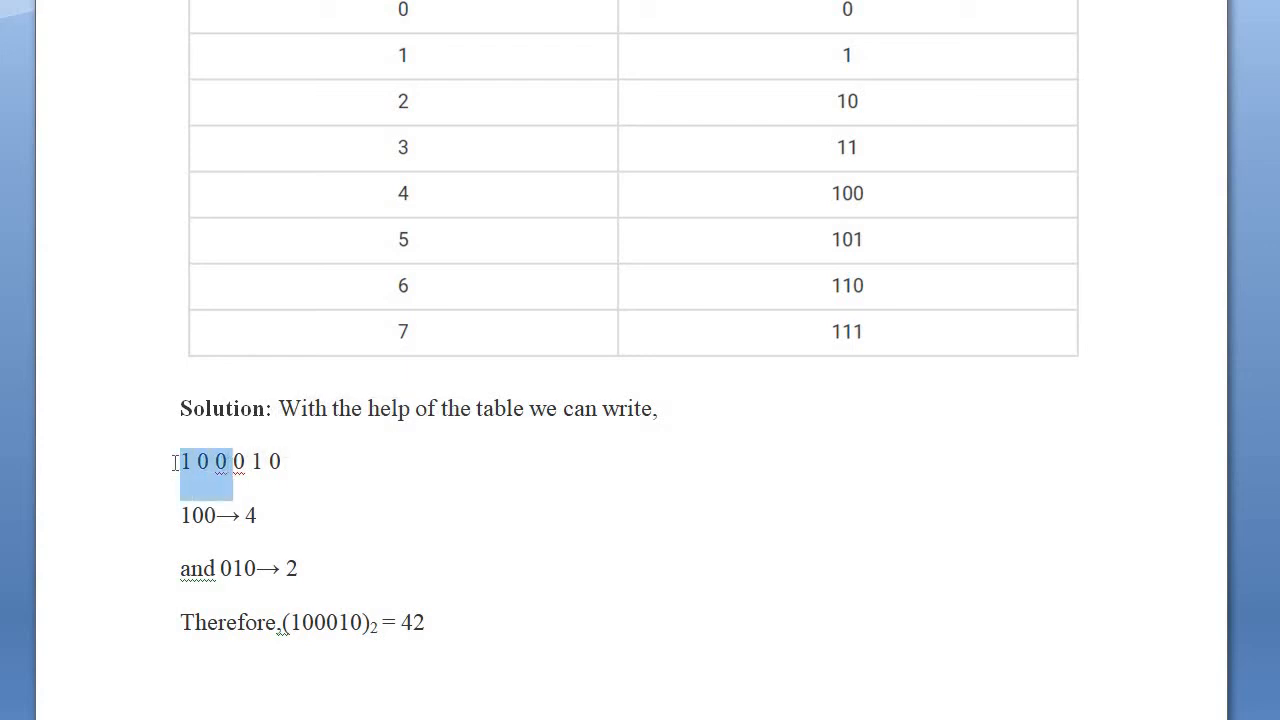
left_click(322, 428)
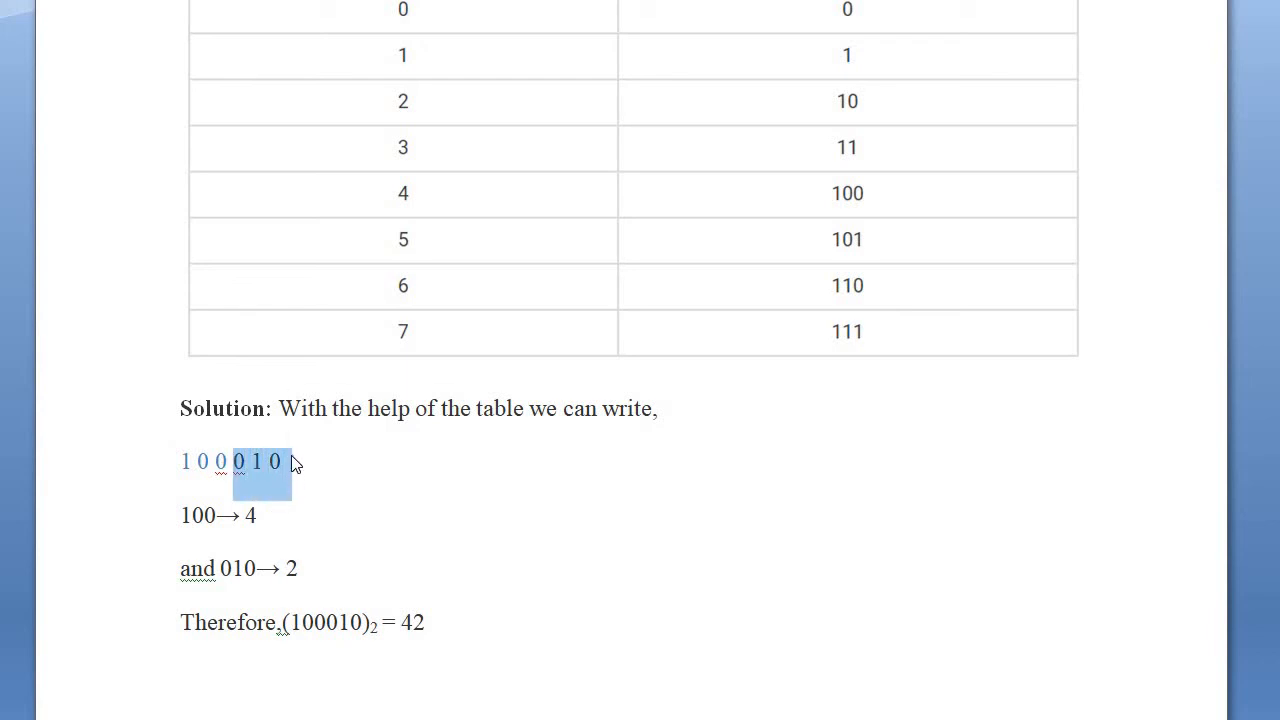
left_click(436, 434)
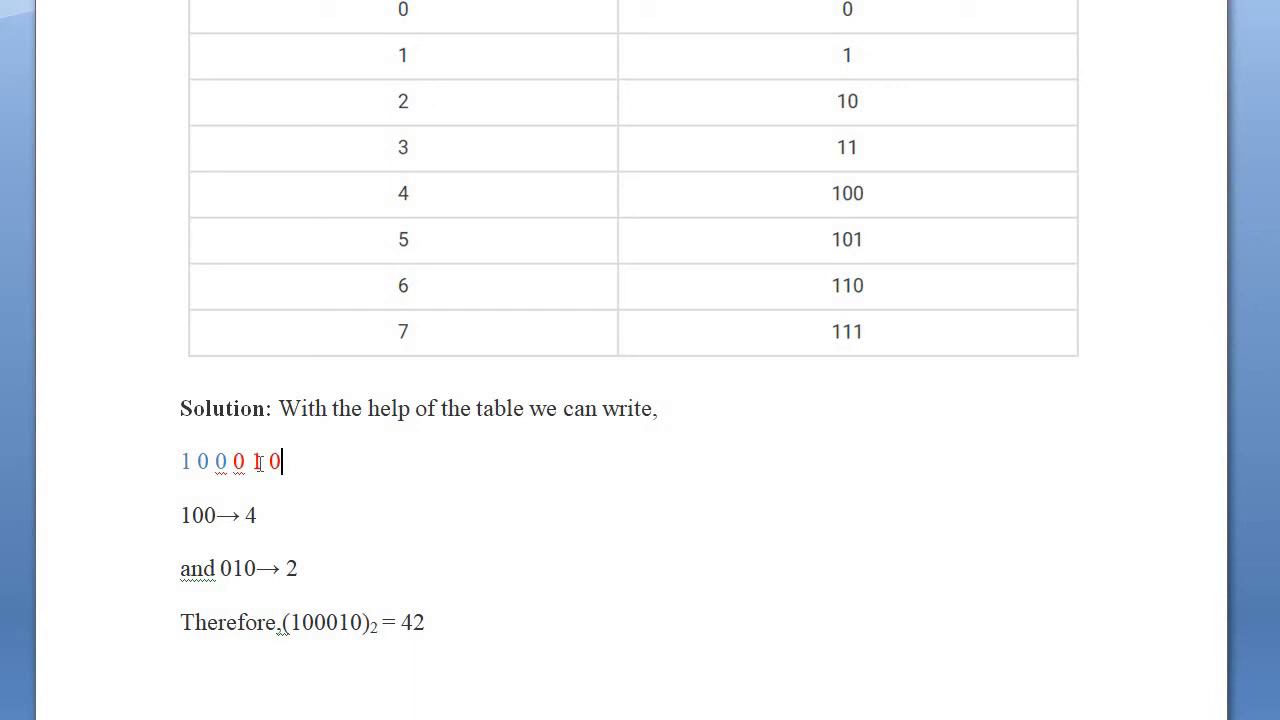
left_click_drag(180, 460, 284, 460)
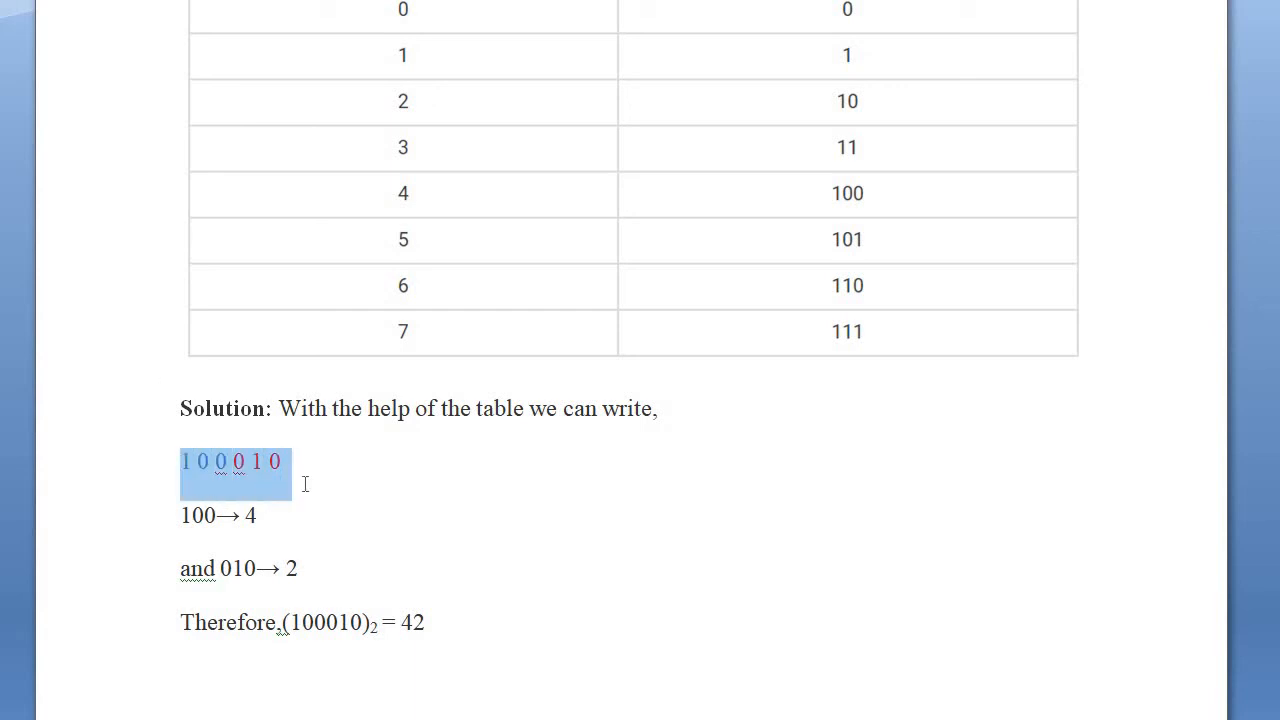
left_click(304, 482)
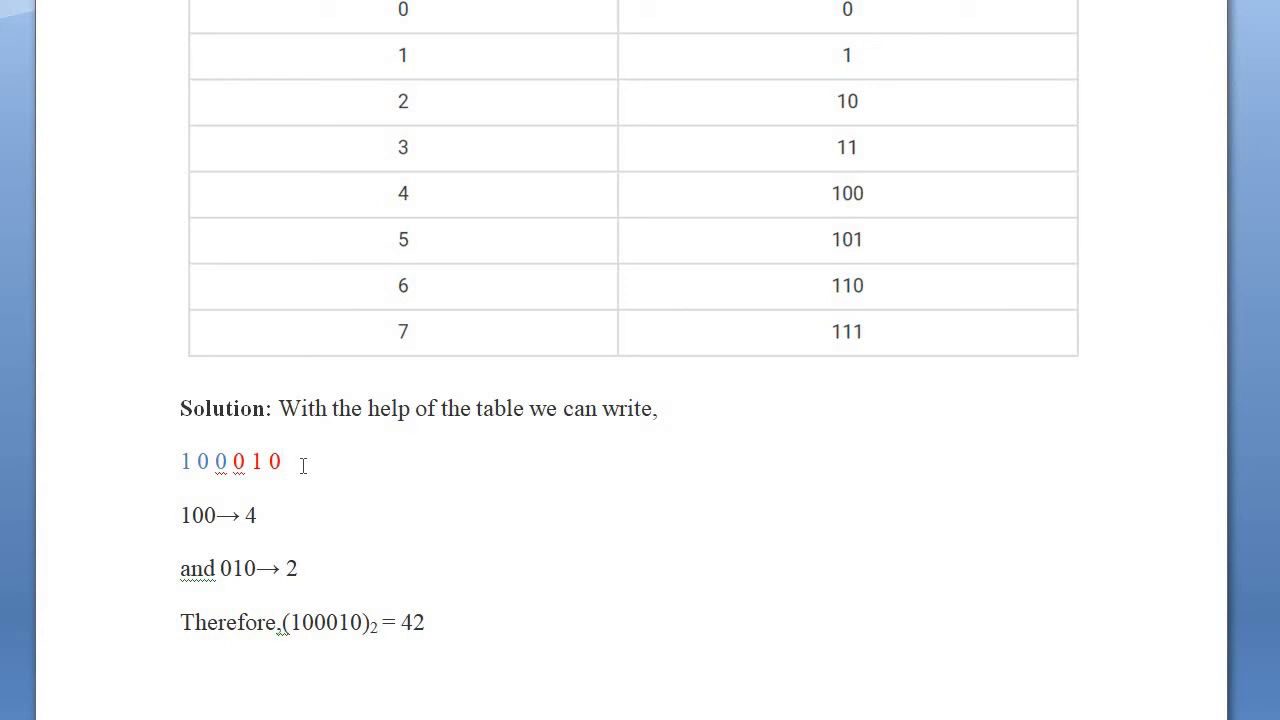
left_click(284, 460)
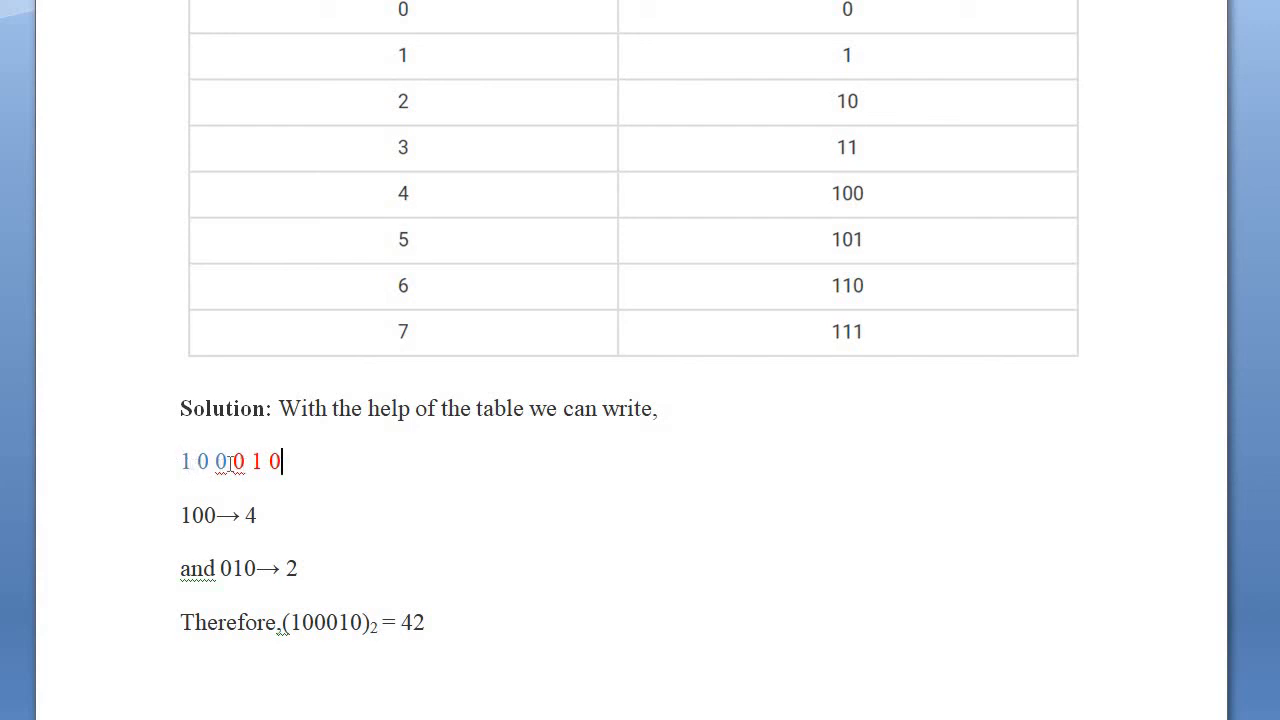
left_click_drag(180, 460, 284, 460)
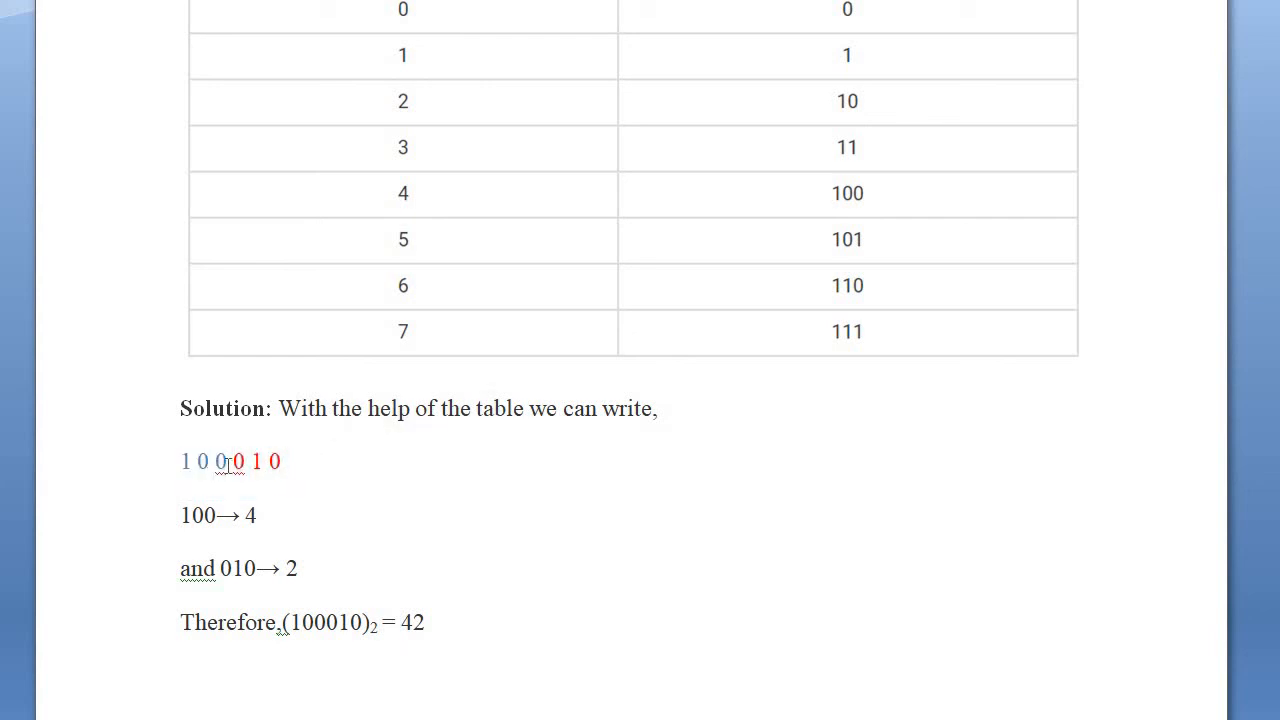
left_click_drag(180, 460, 232, 460)
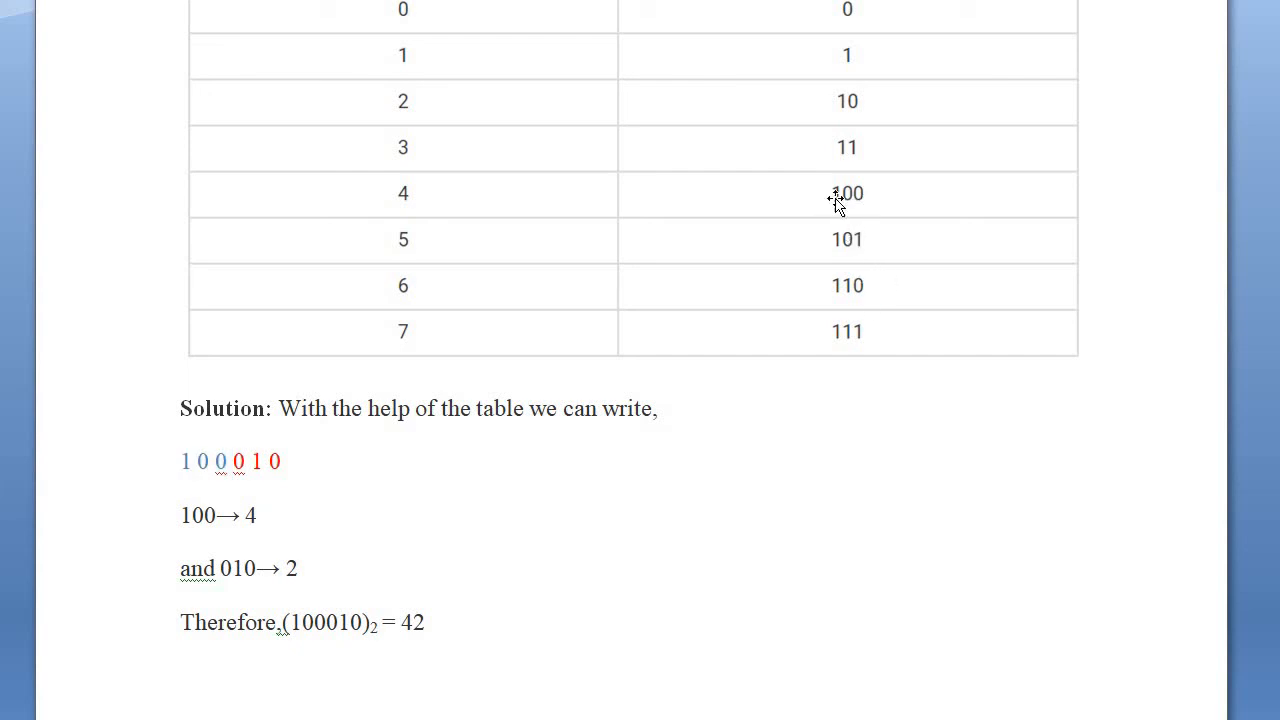
mouse_move(852, 192)
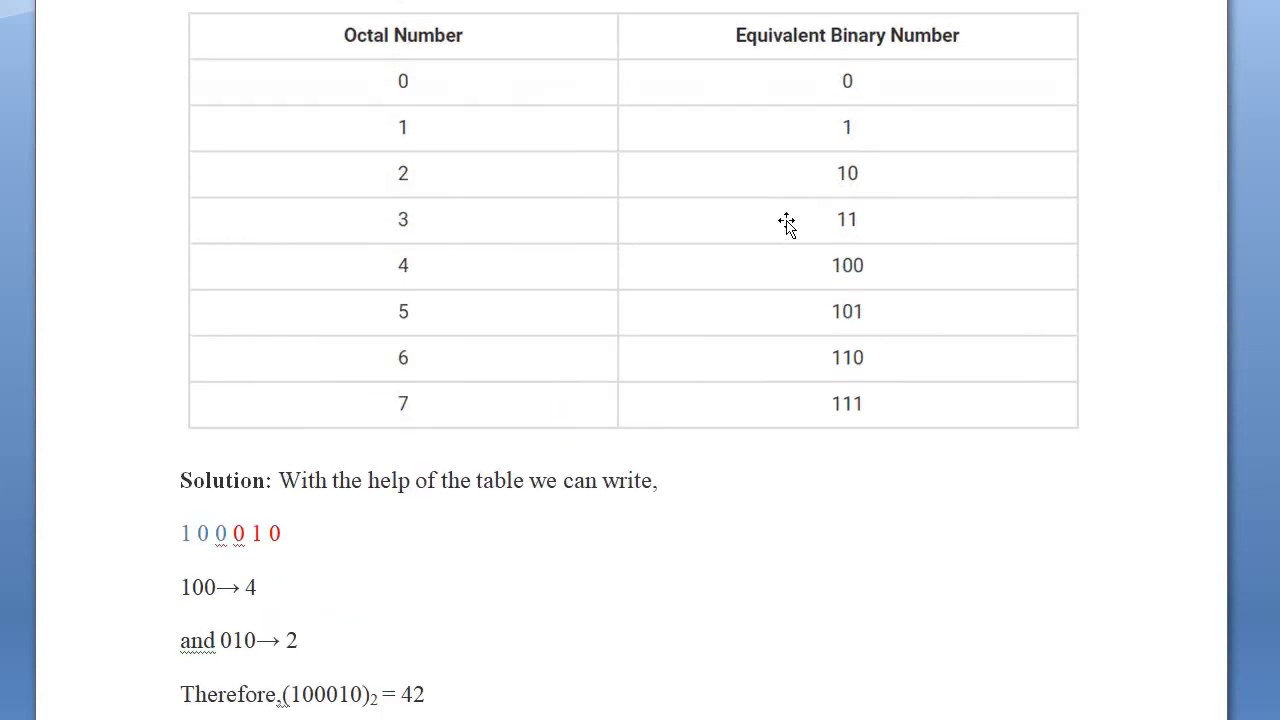
mouse_move(856, 188)
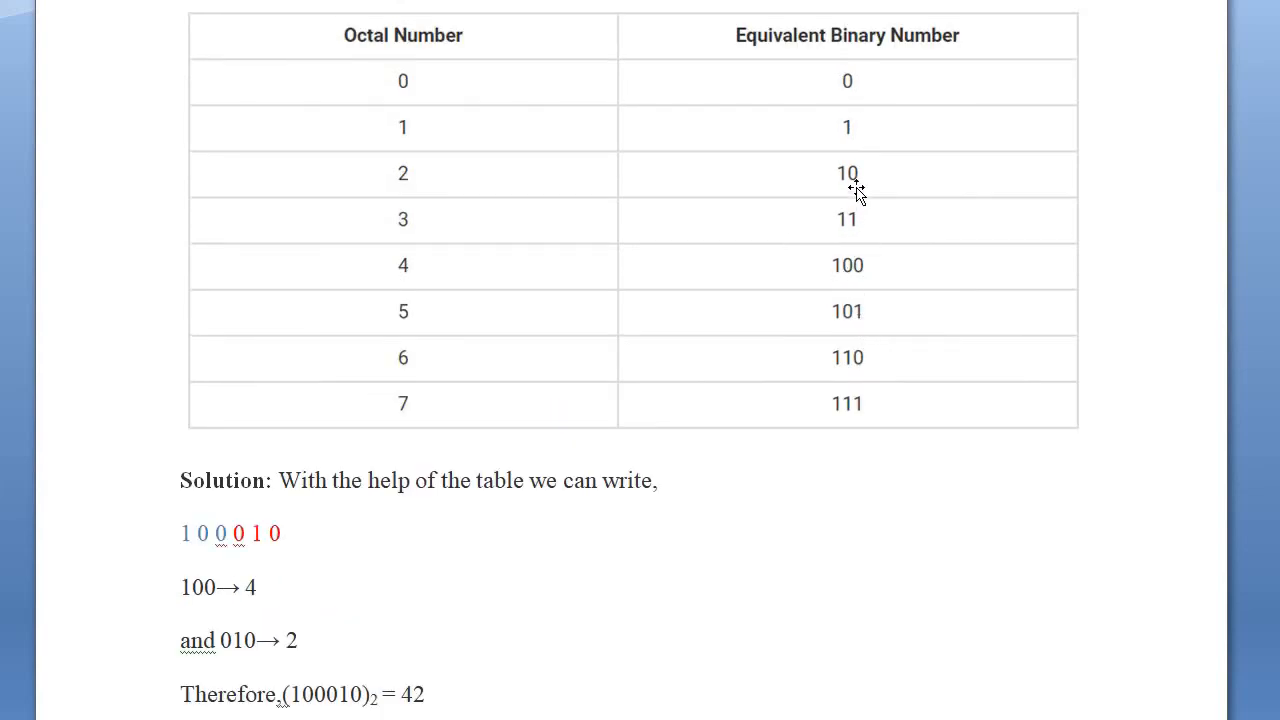
mouse_move(838, 178)
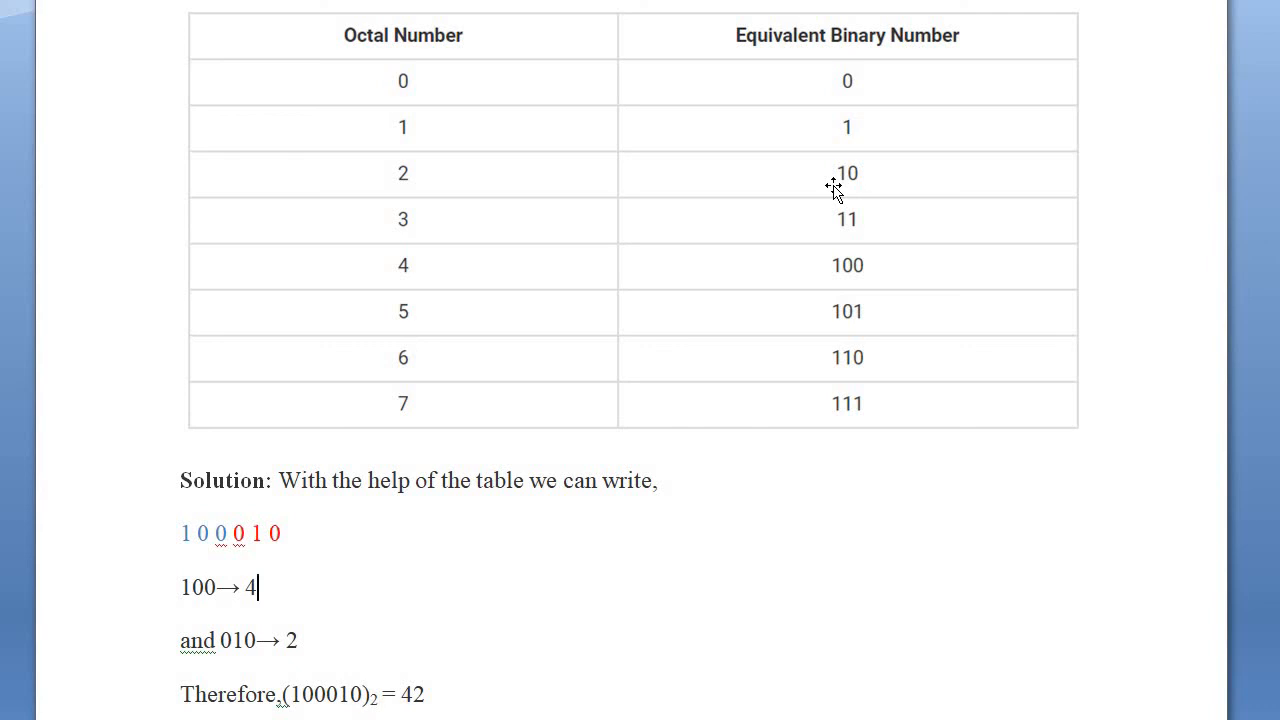
scroll("down", 3)
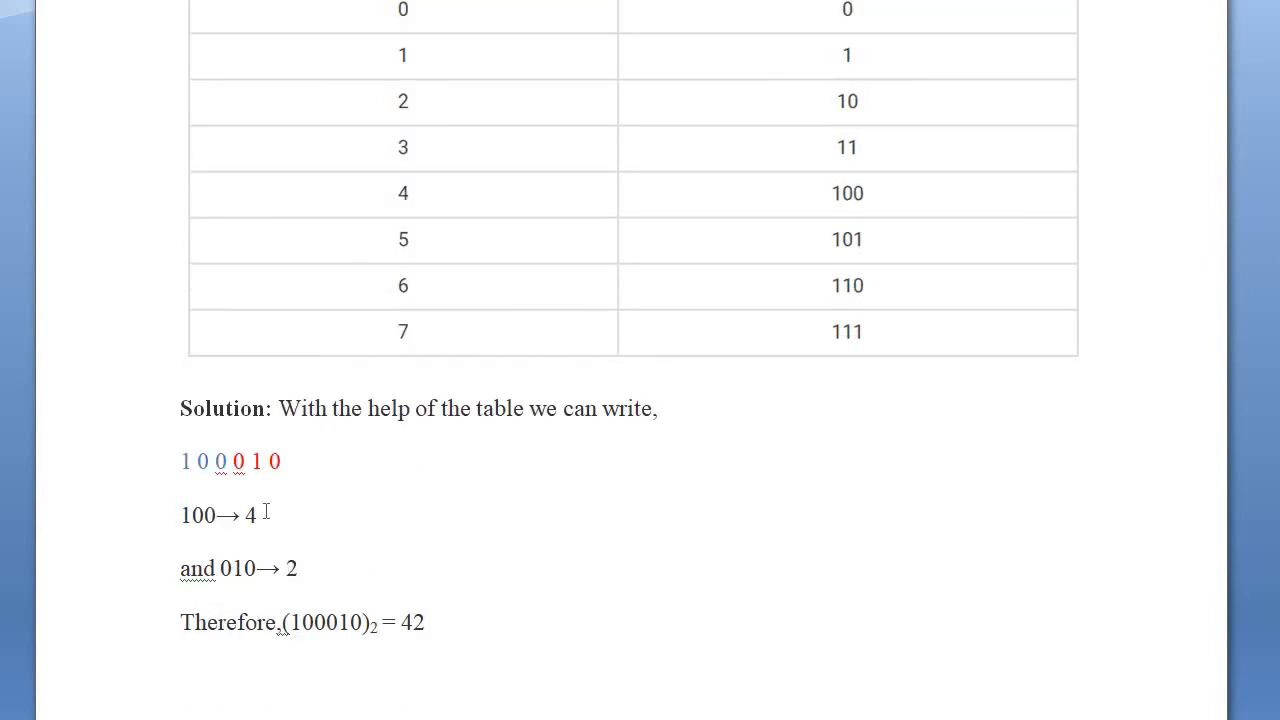
left_click_drag(256, 568, 300, 568)
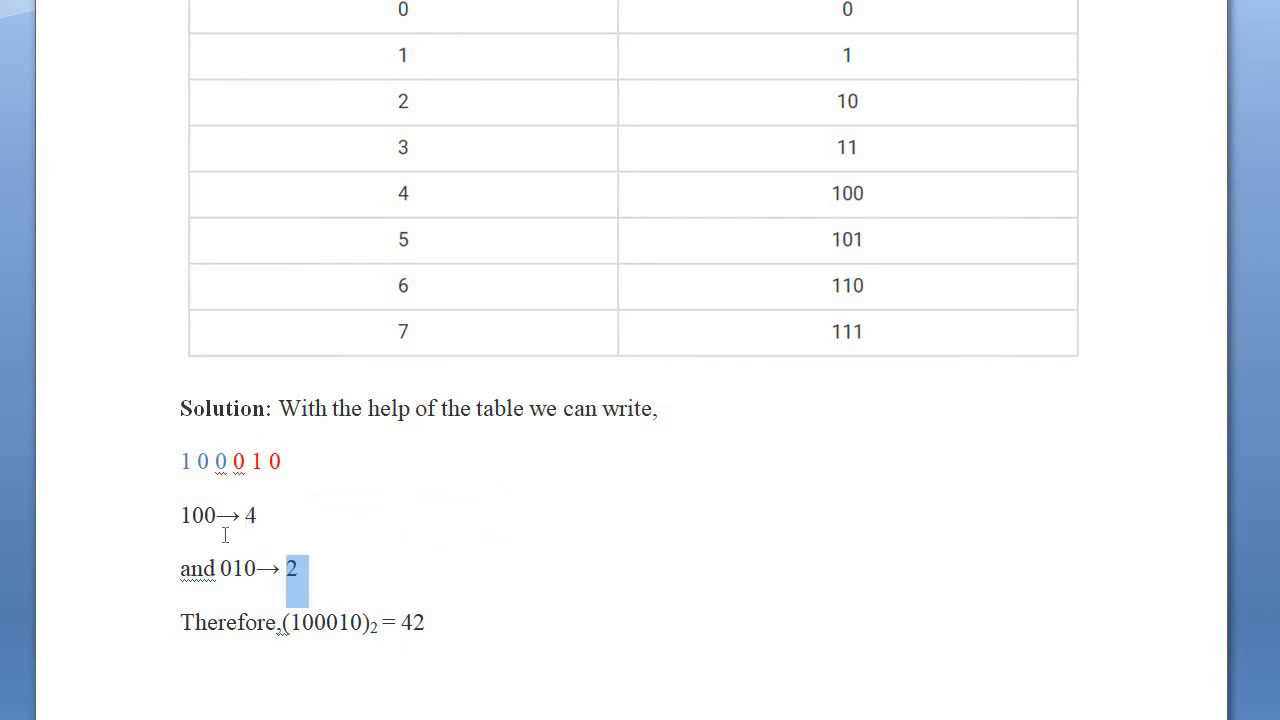
left_click_drag(216, 516, 180, 516)
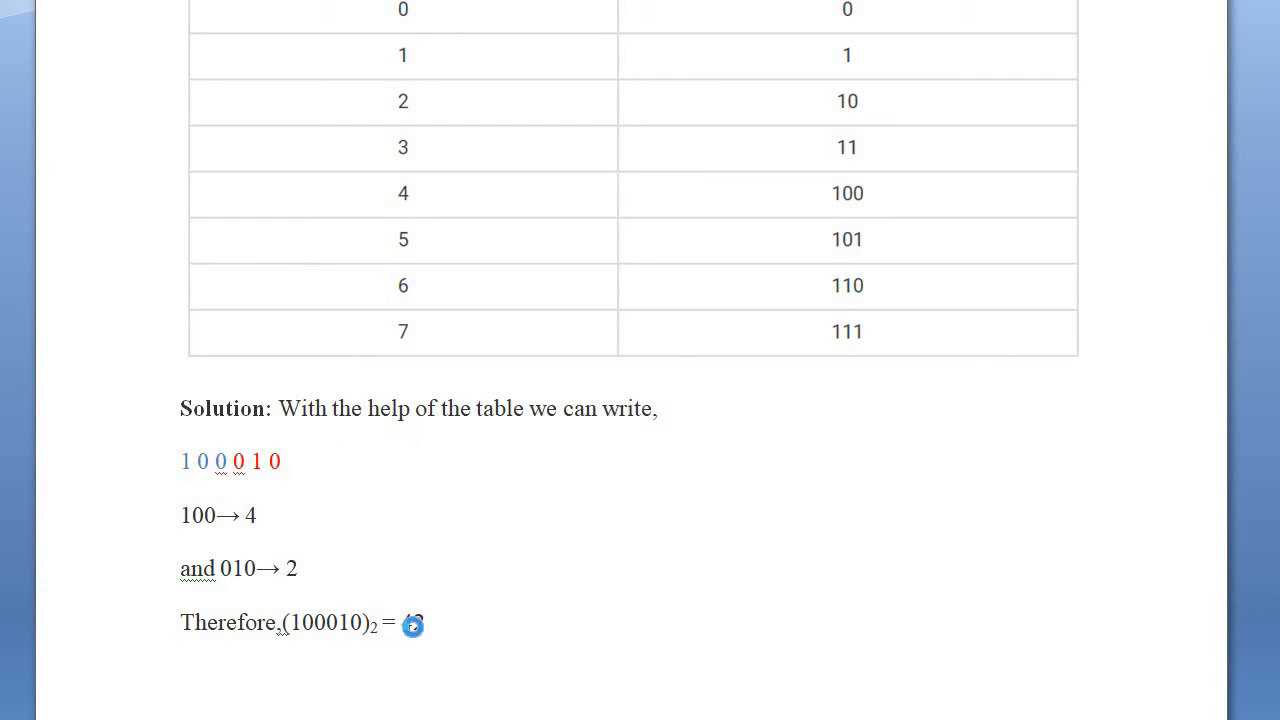
Append the base 8 after the result 42 and select '428' for subscript formatting
type("42")
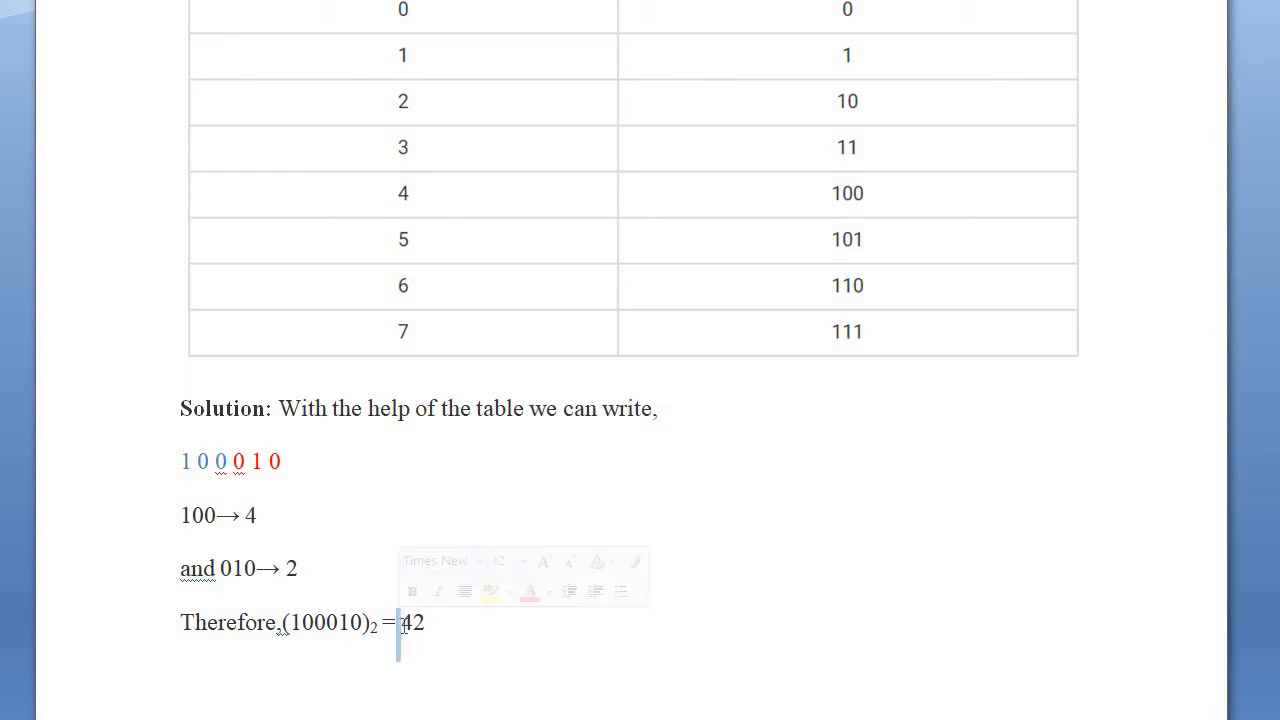
left_click(434, 656)
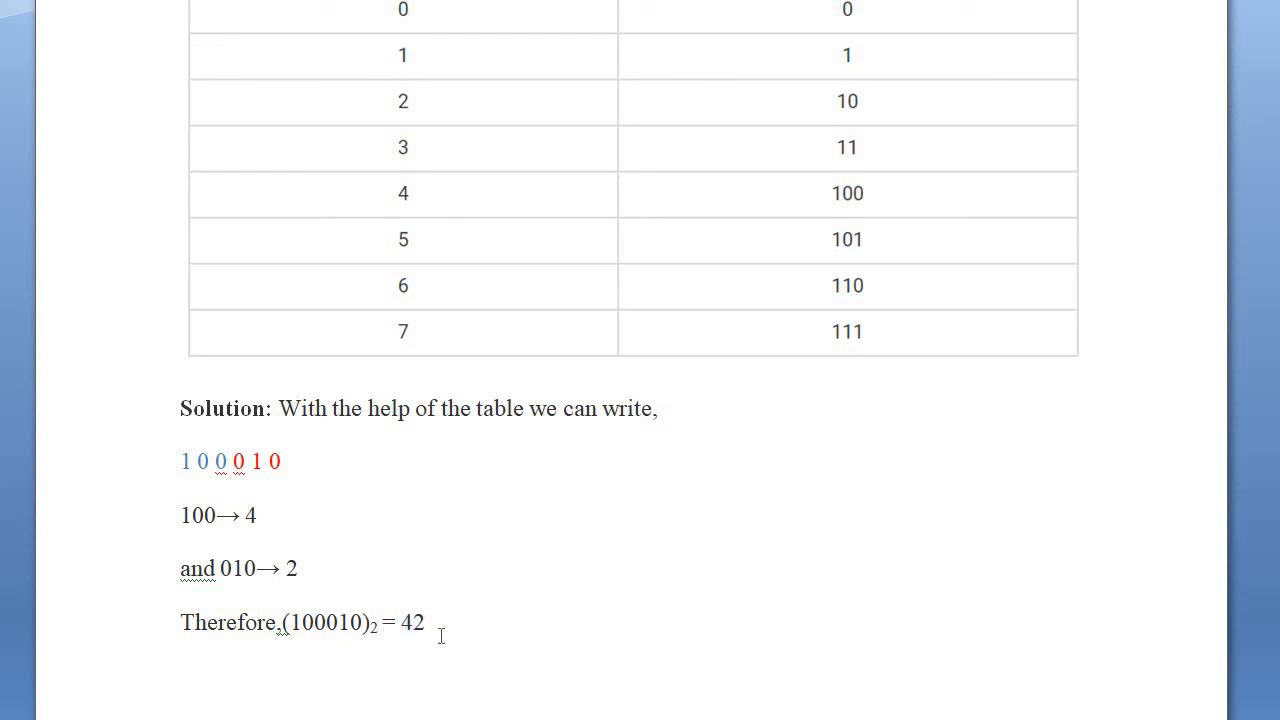
type("8")
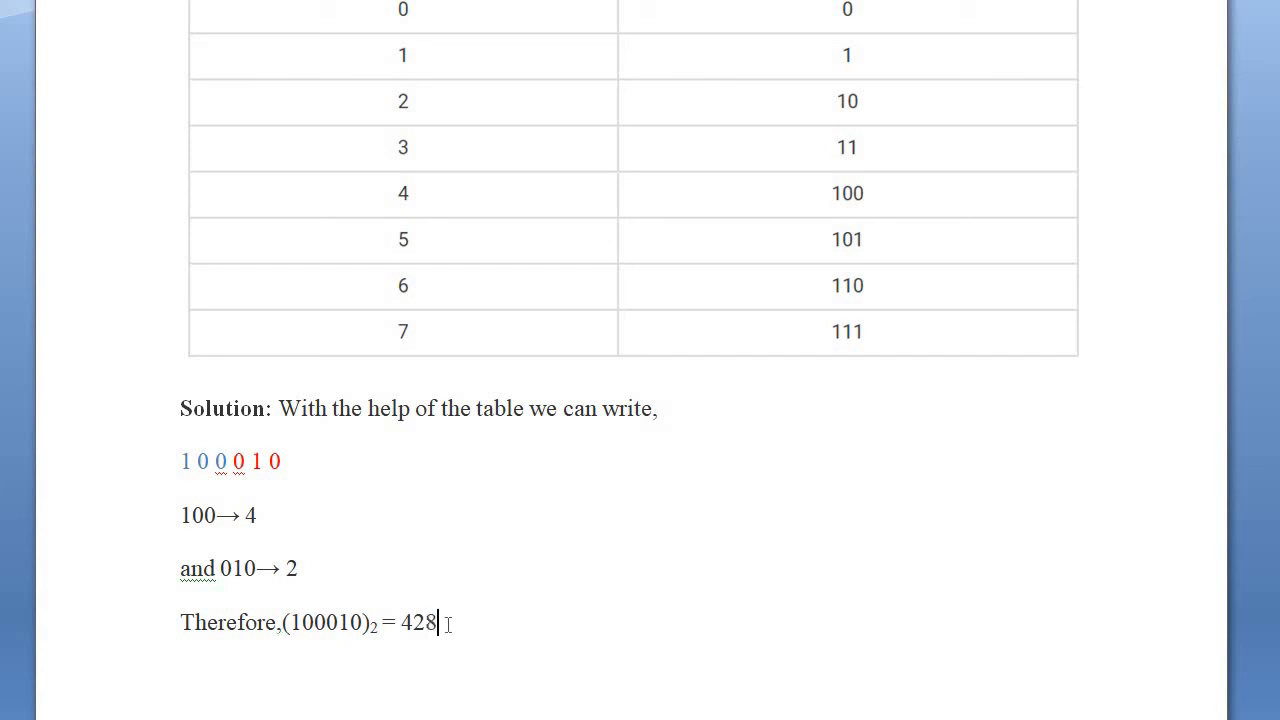
double_click(420, 622)
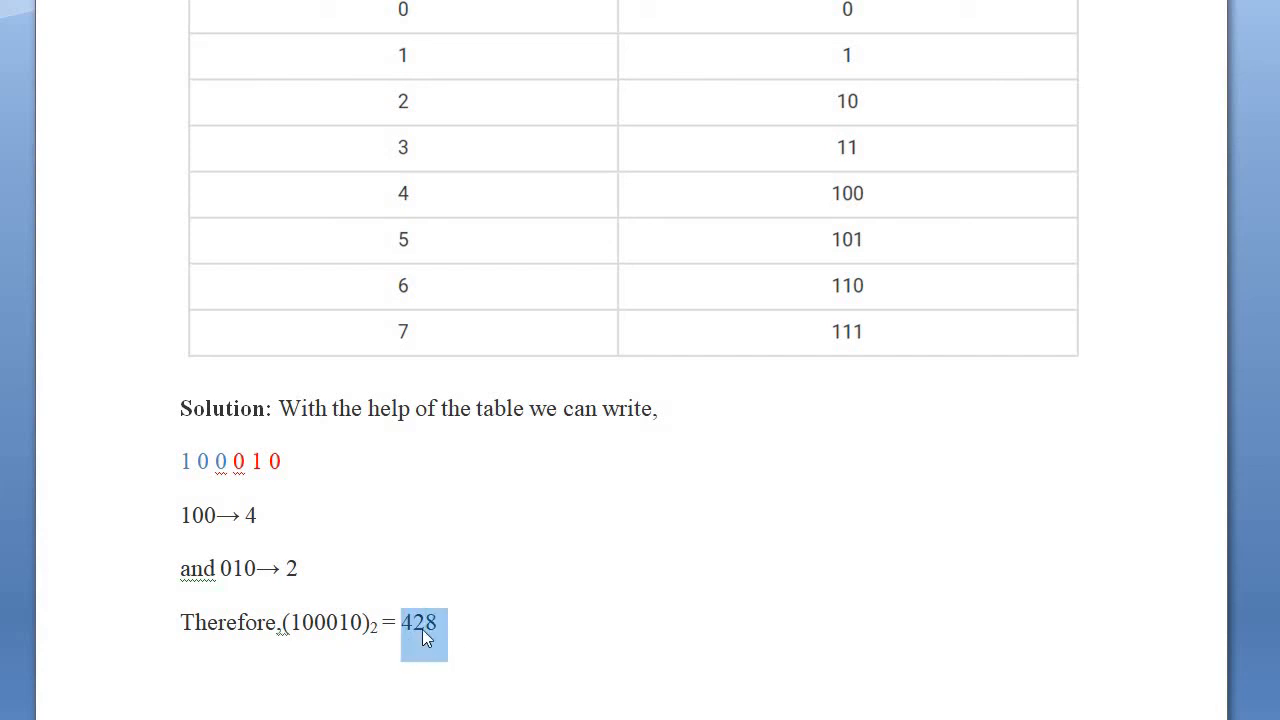